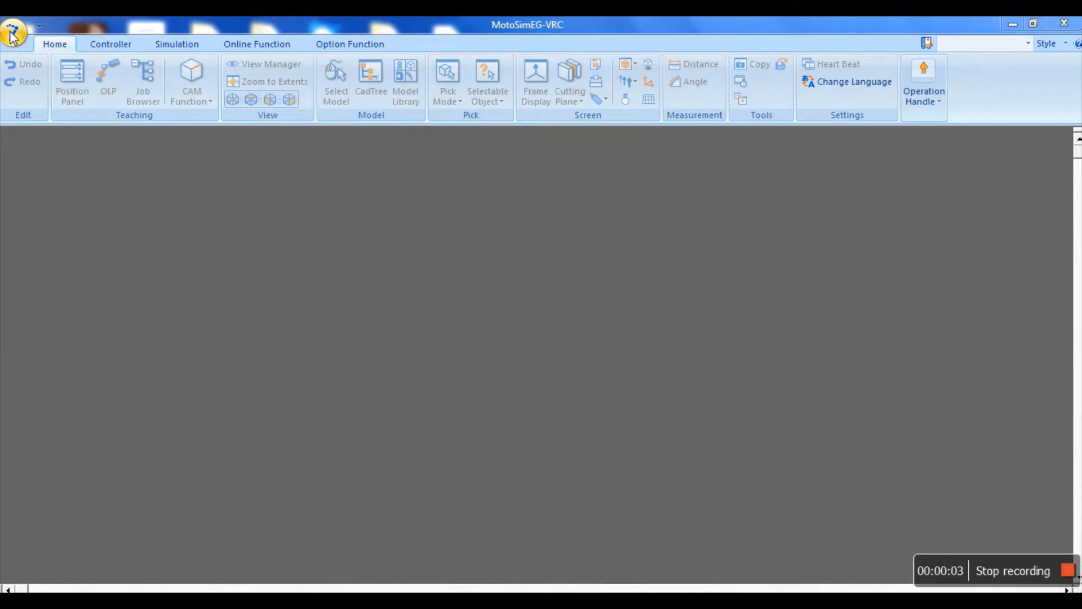
- Create a new cell file named 'Base axes addition' and accept the InterOp licensing warning
{"action": "left_click", "coordinate": [14, 33]}
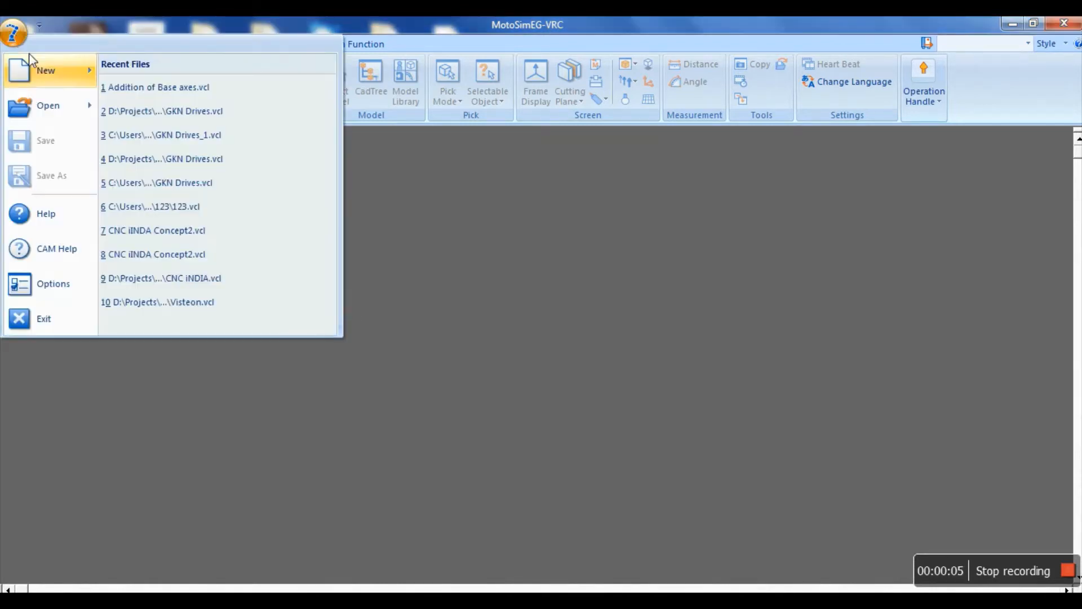
{"action": "left_click", "coordinate": [13, 33]}
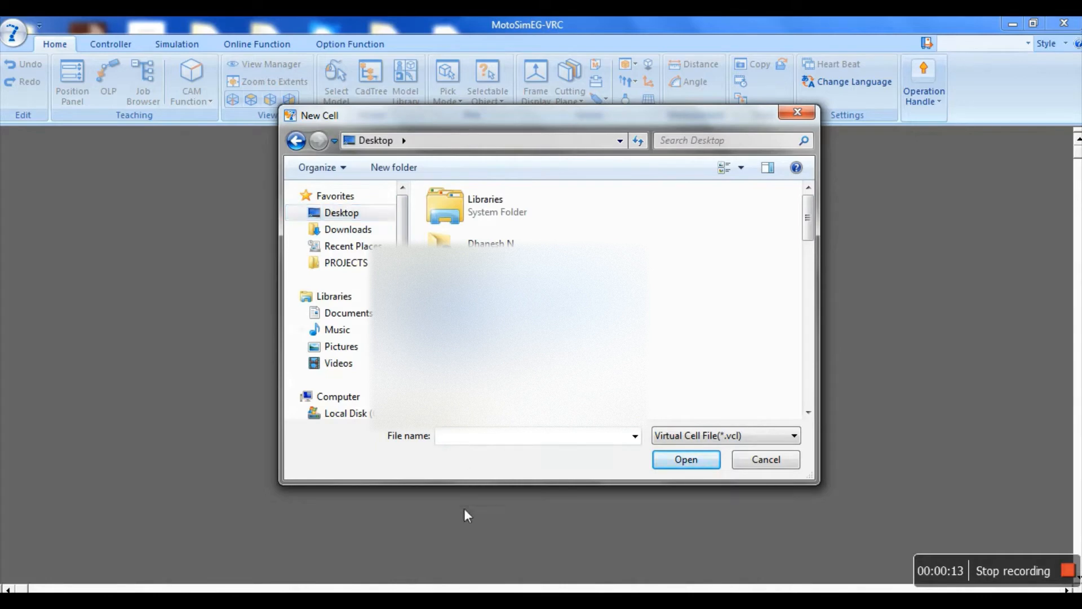
{"action": "type", "text": "Base"}
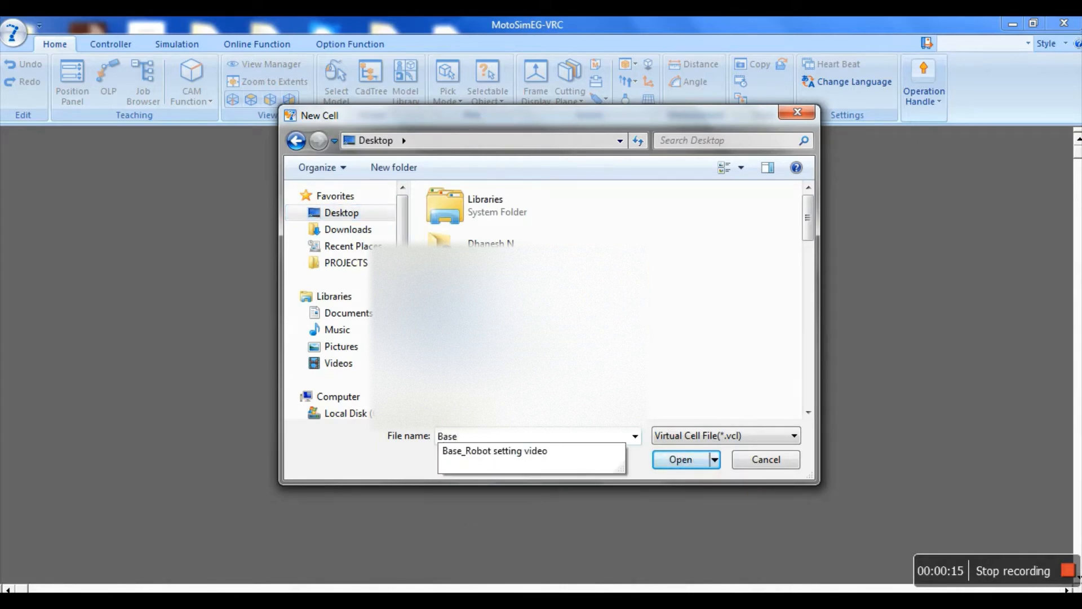
{"action": "type", "text": "axes addit"}
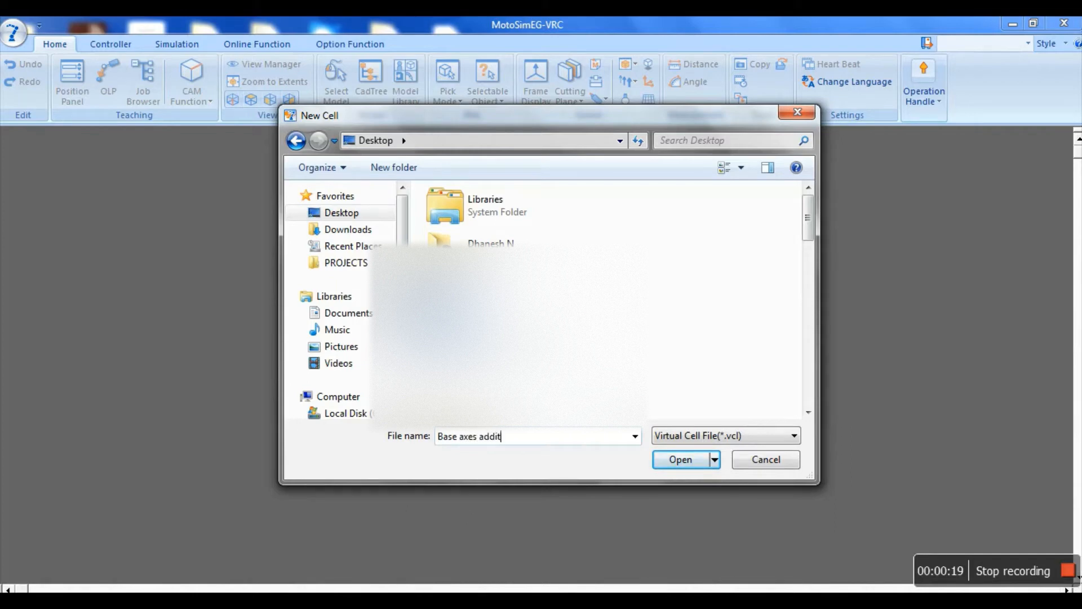
{"action": "type", "text": "ion"}
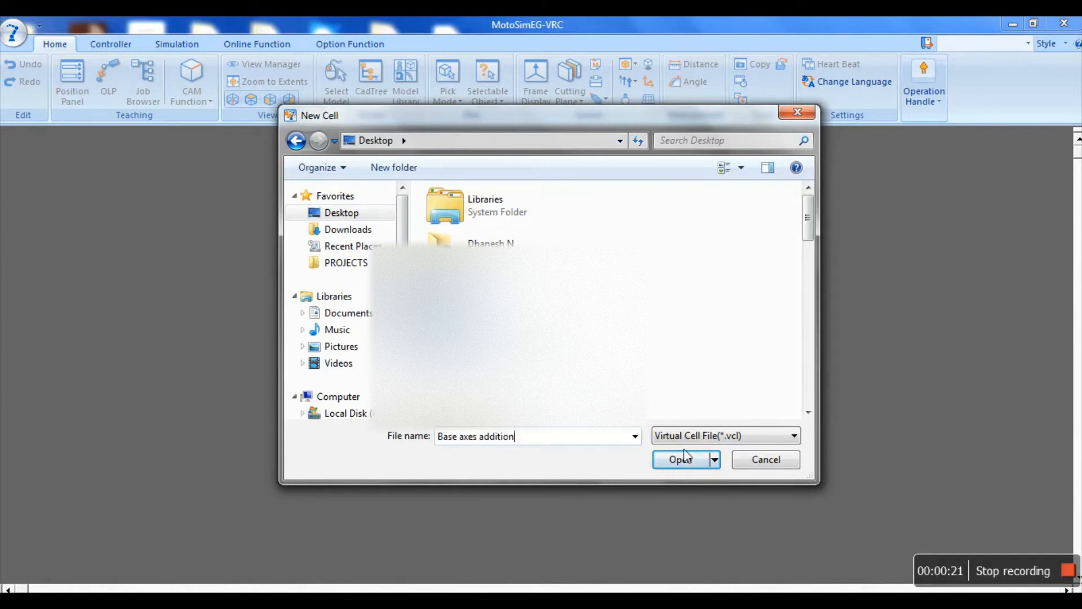
{"action": "left_click", "coordinate": [679, 459]}
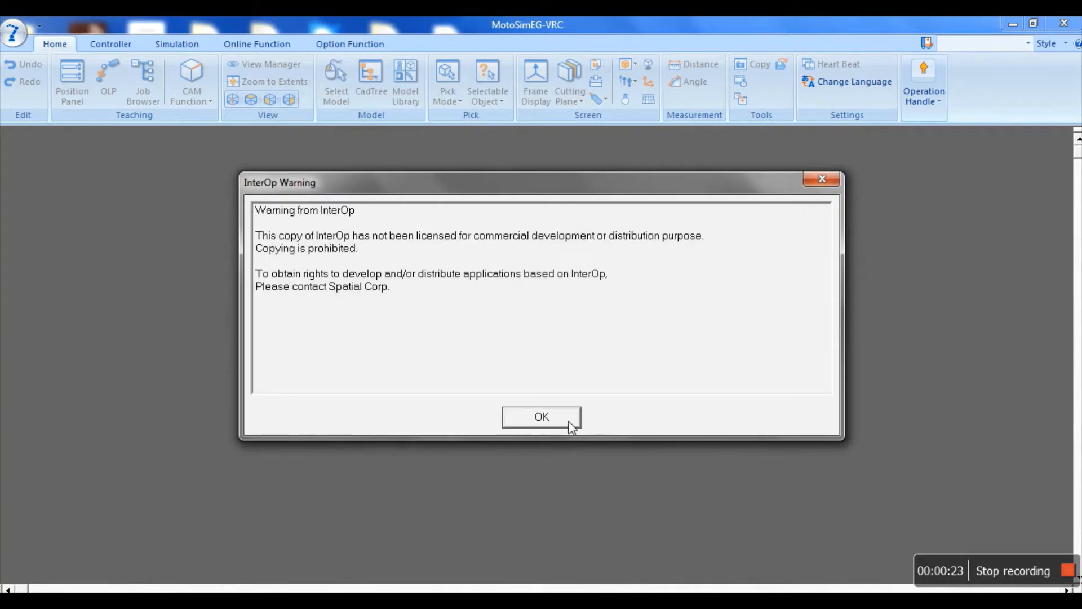
{"action": "left_click", "coordinate": [541, 418]}
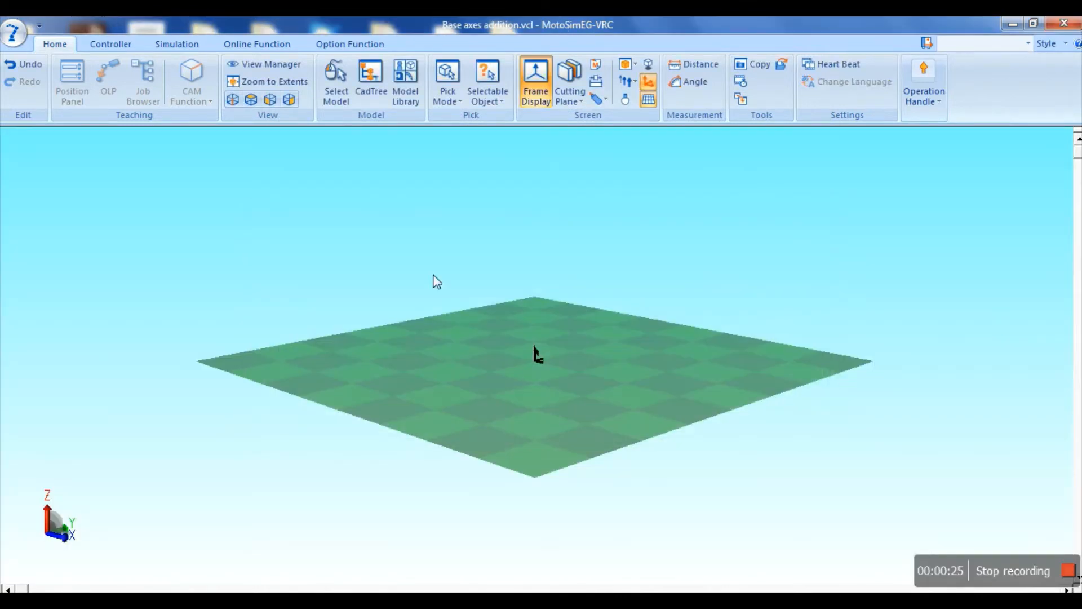
- Add a new DX200 VRC controller without a file and launch its pendant in maintenance mode
{"action": "left_click", "coordinate": [109, 44]}
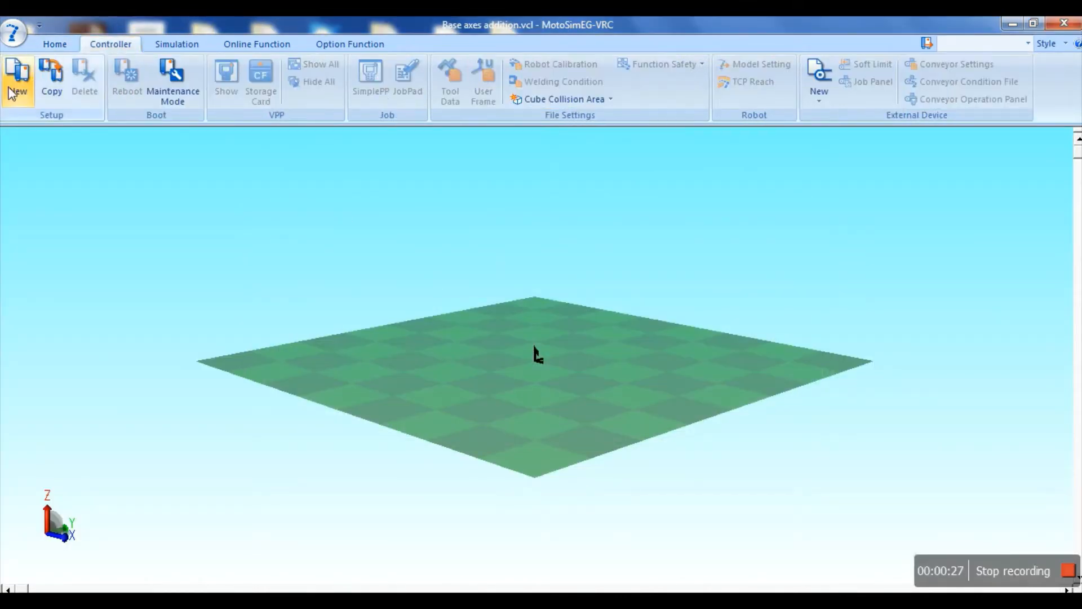
{"action": "left_click", "coordinate": [16, 79]}
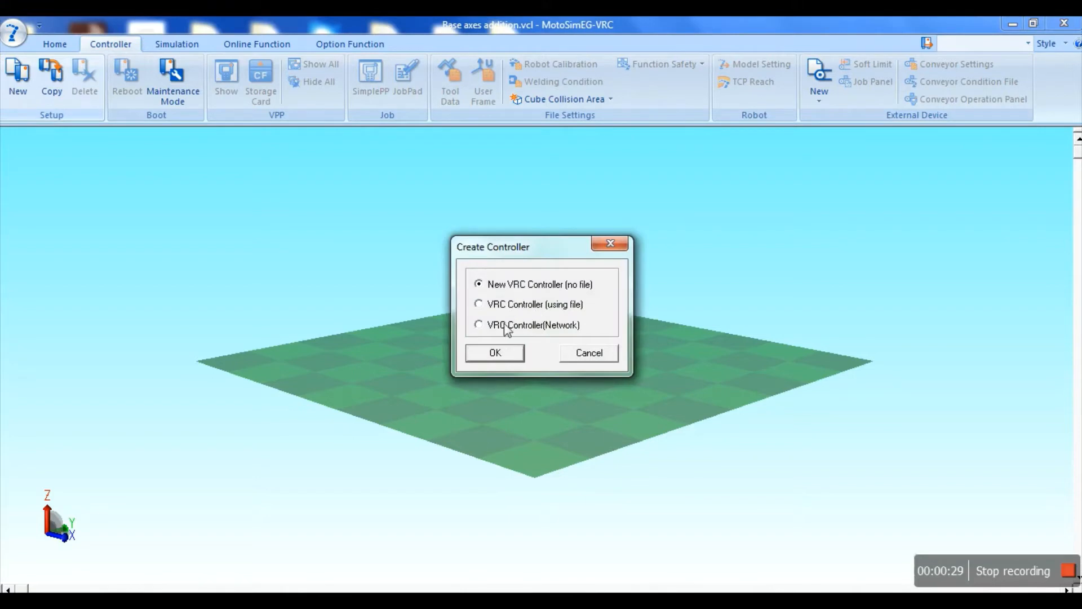
{"action": "left_click", "coordinate": [494, 352]}
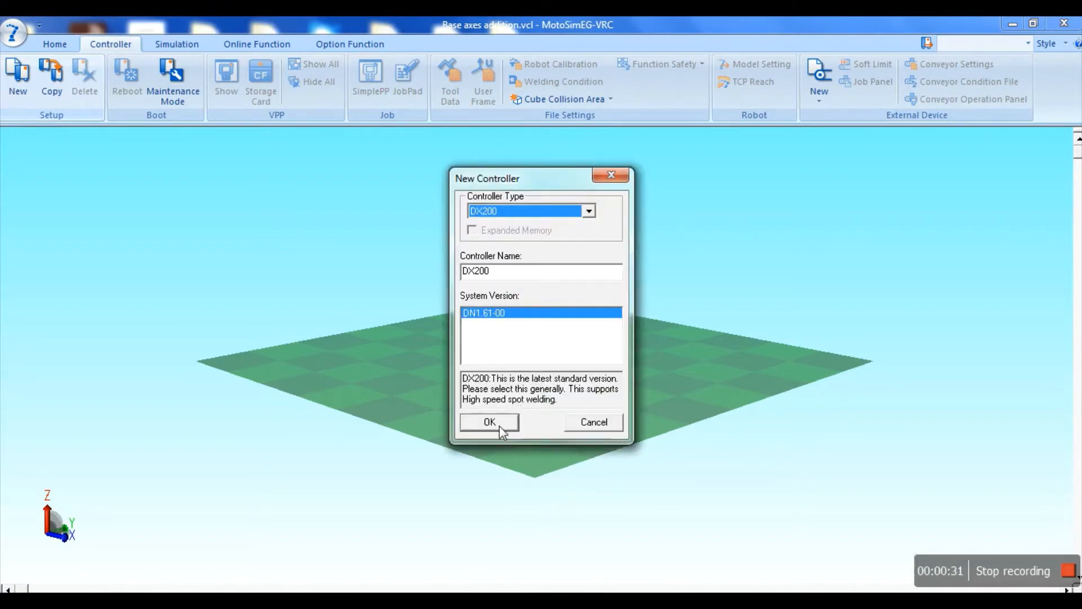
{"action": "left_click", "coordinate": [488, 422]}
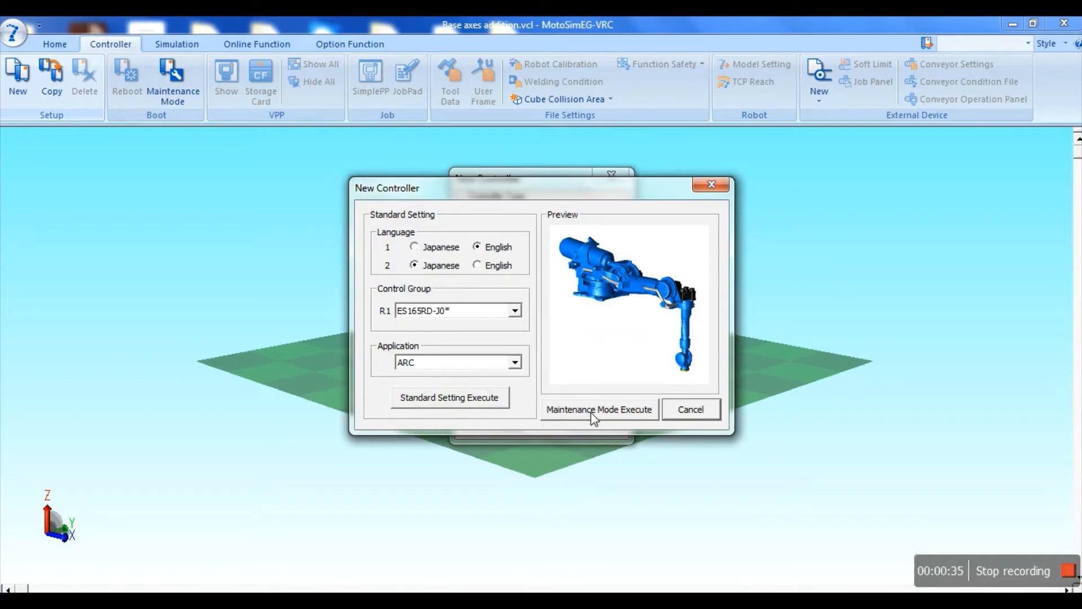
{"action": "left_click", "coordinate": [599, 408]}
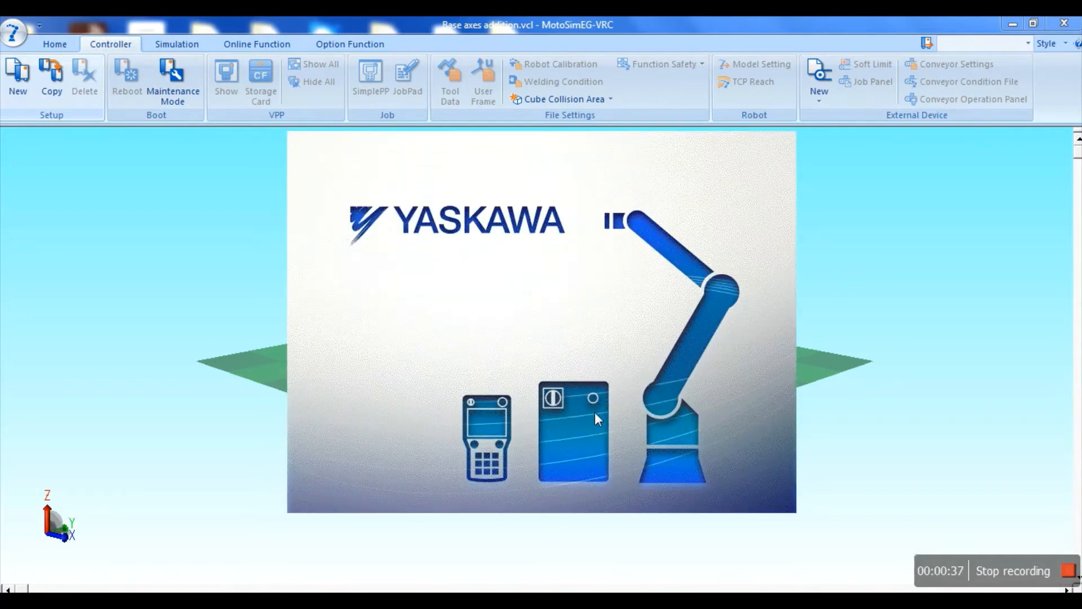
{"action": "left_click", "coordinate": [172, 79]}
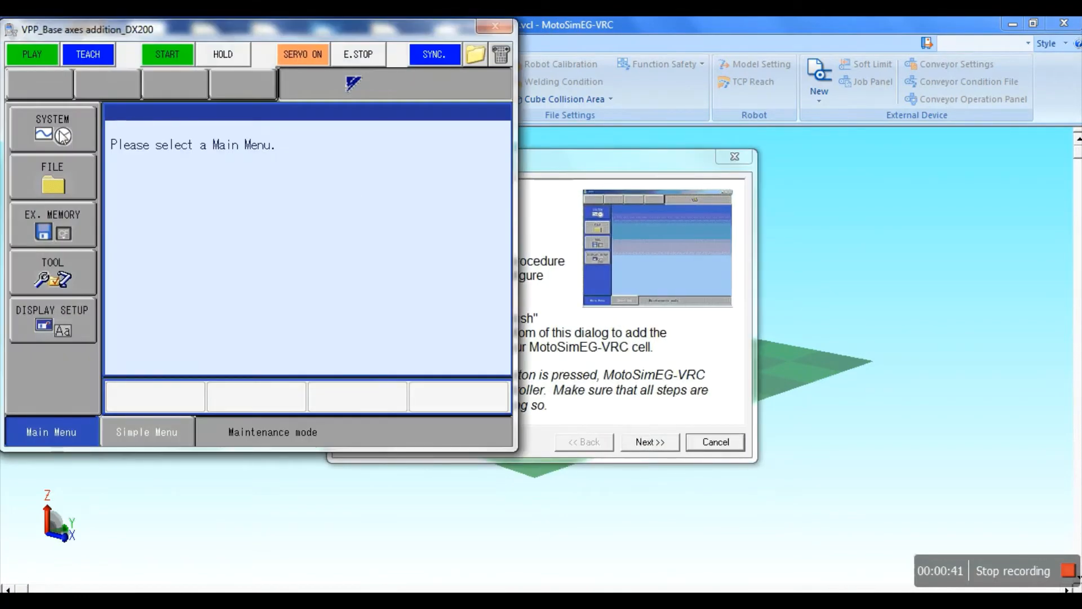
- In SYSTEM > SETUP > Control Group, set the R1 robot model to MH00024-A0*
{"action": "left_click", "coordinate": [52, 127]}
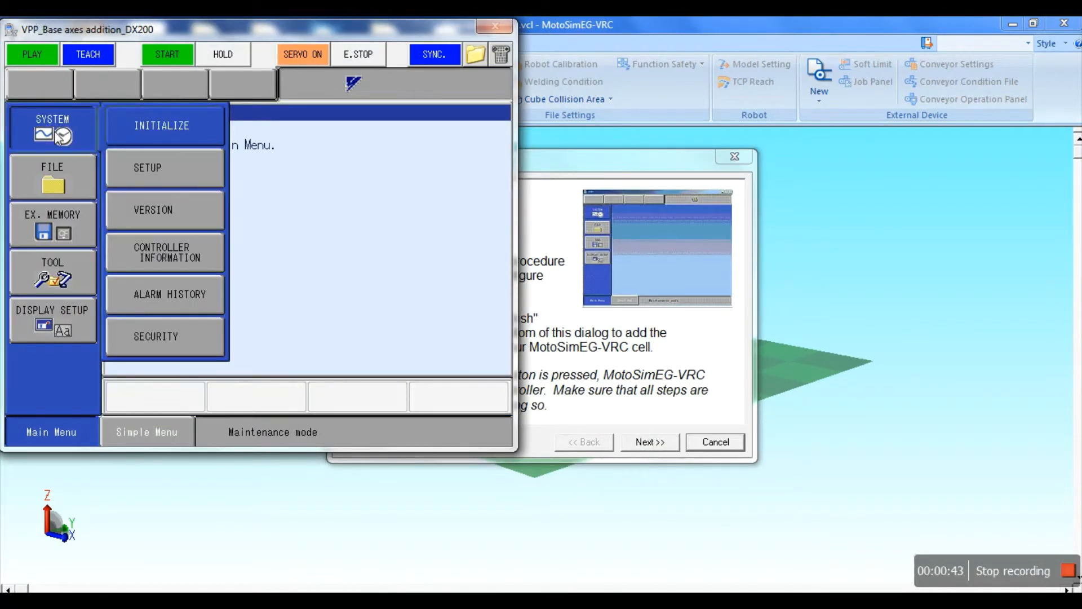
{"action": "left_click", "coordinate": [162, 125]}
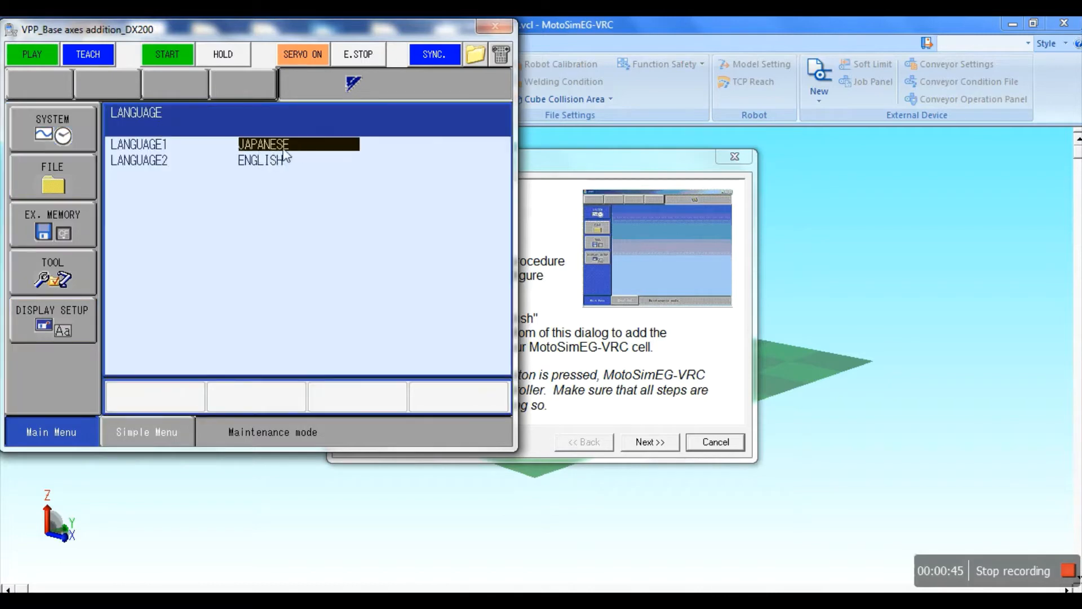
{"action": "left_click", "coordinate": [297, 143]}
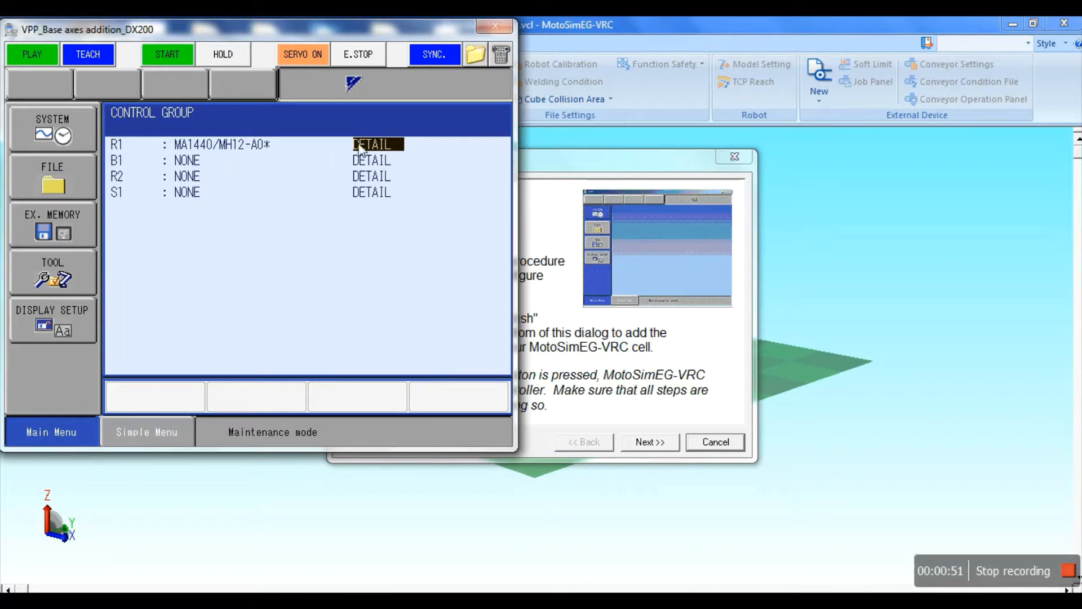
{"action": "left_click", "coordinate": [371, 144]}
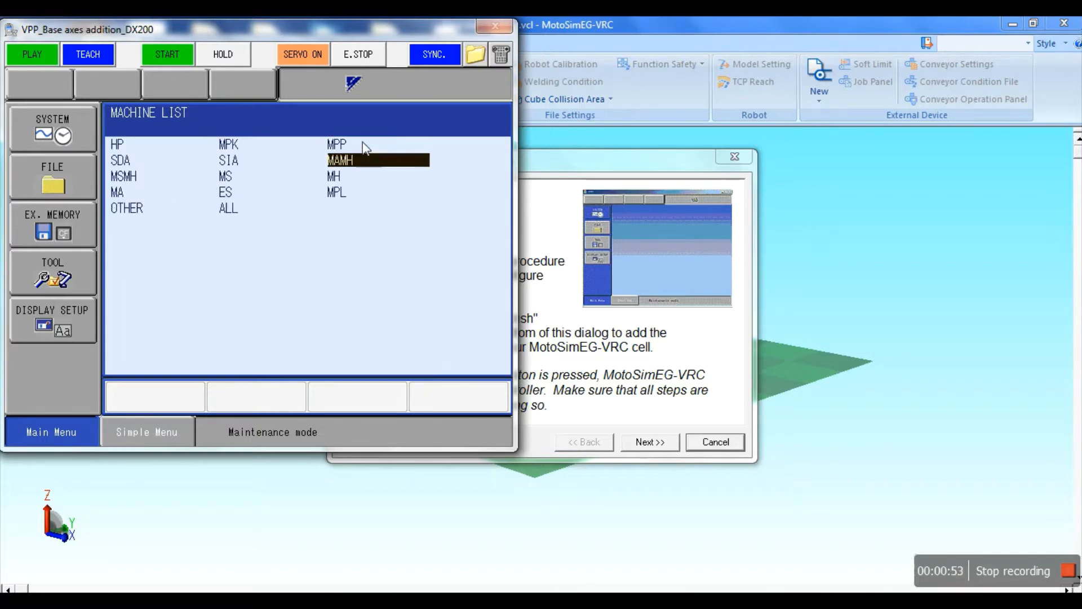
{"action": "double_click", "coordinate": [334, 175]}
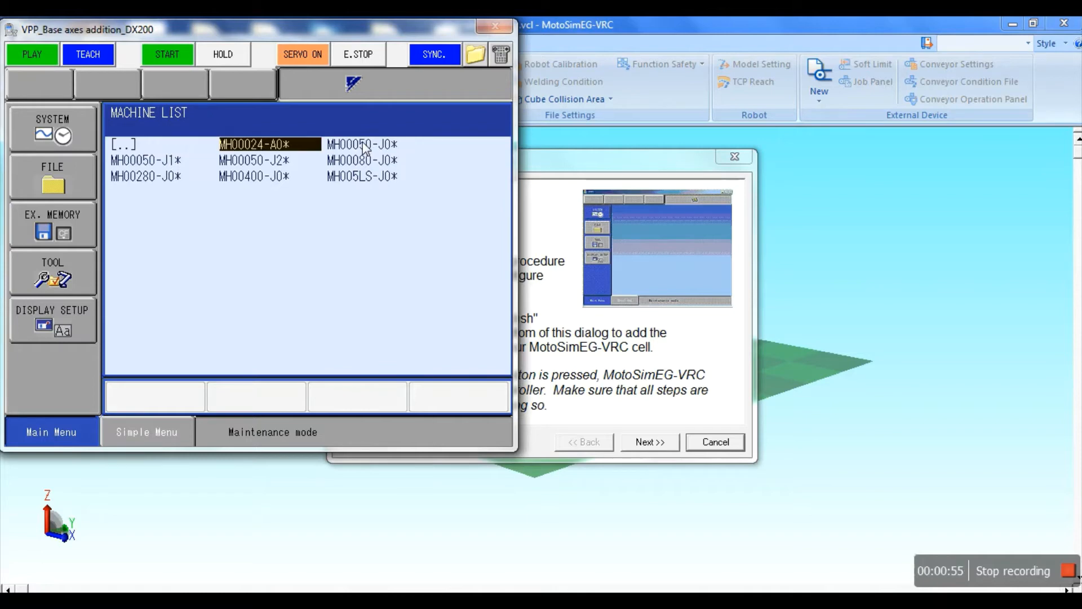
{"action": "double_click", "coordinate": [266, 144]}
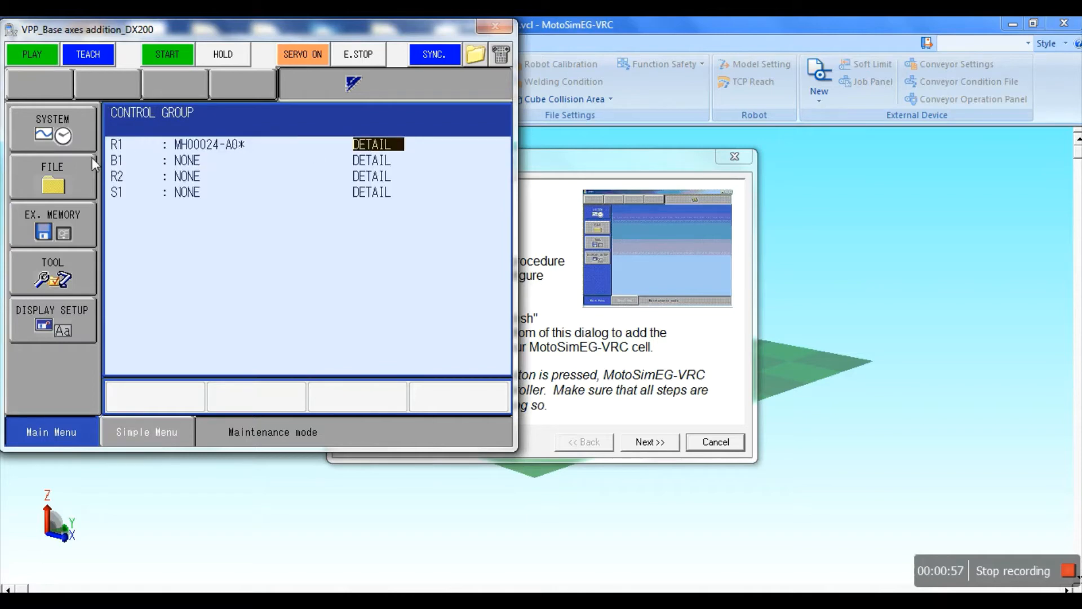
{"action": "mouse_move", "coordinate": [373, 166]}
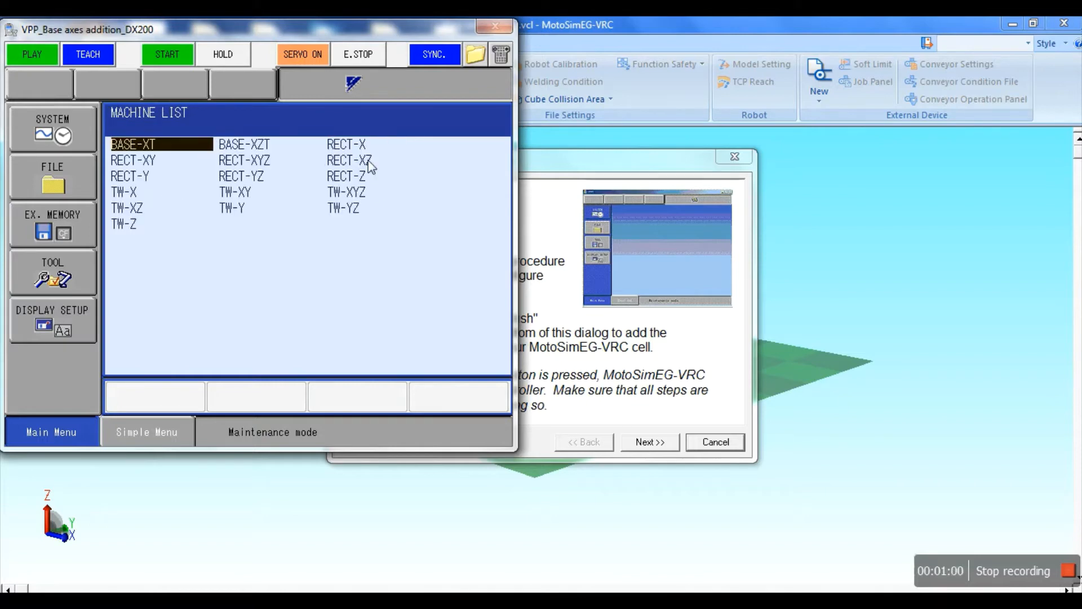
- Set base axis B1 to RECT-X with a rack-and-pinion axis type
{"action": "left_click", "coordinate": [345, 143]}
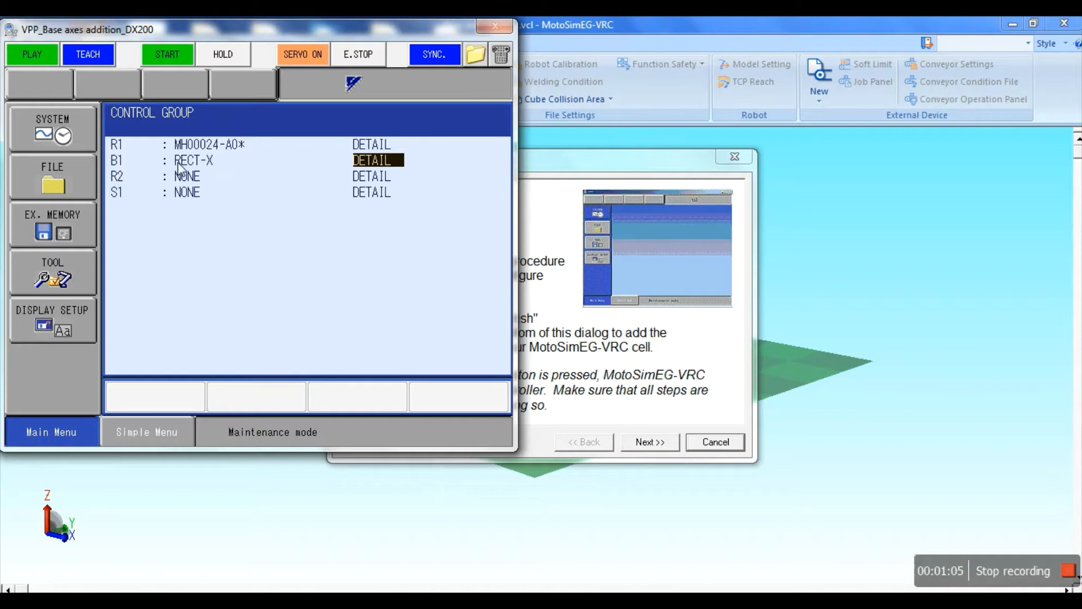
{"action": "left_click", "coordinate": [371, 159]}
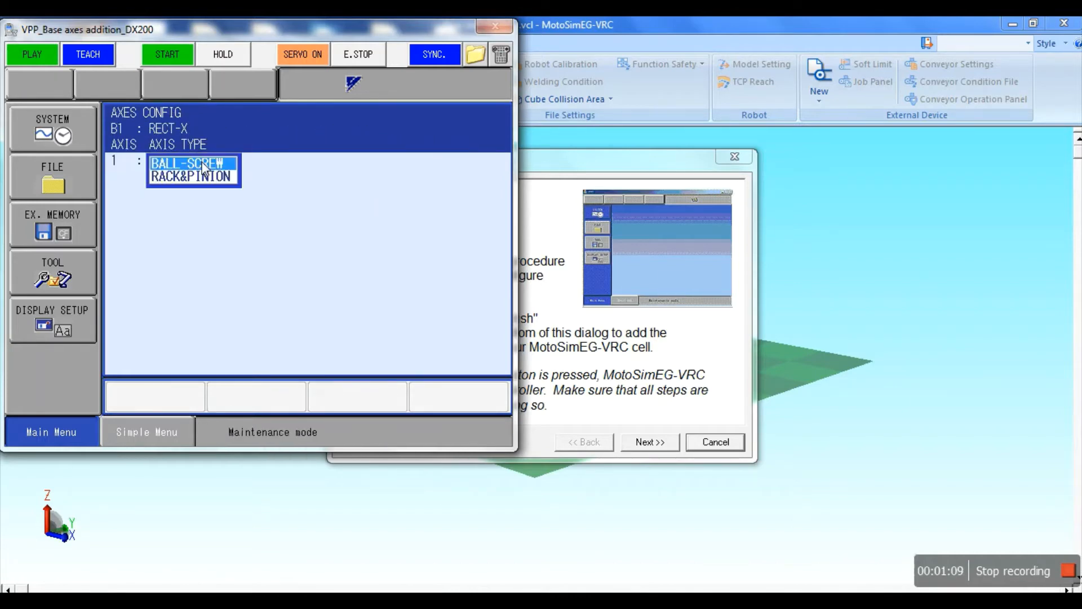
{"action": "left_click", "coordinate": [193, 176]}
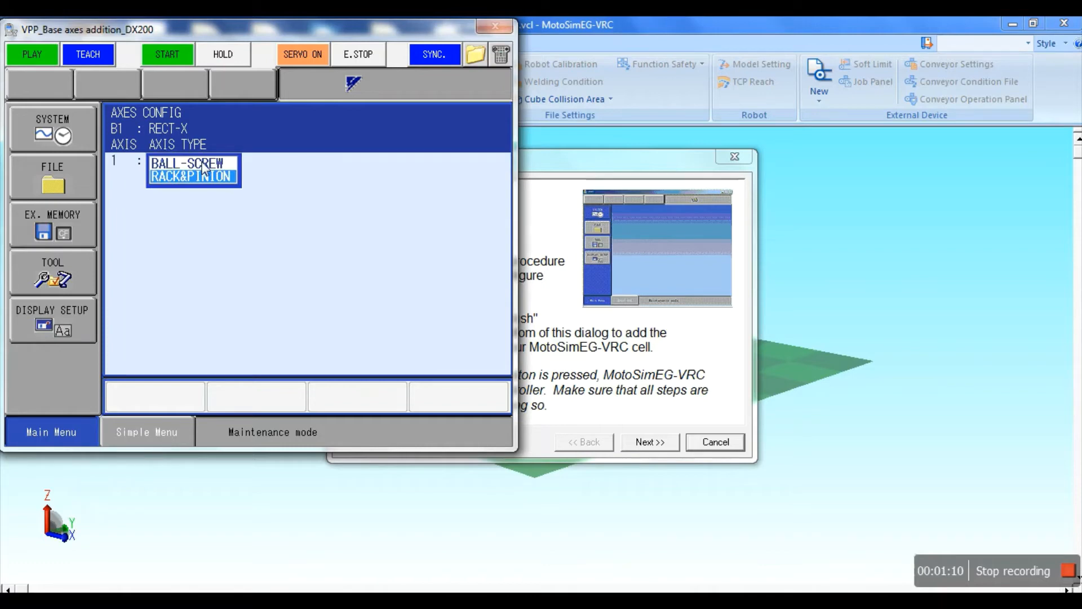
{"action": "left_click", "coordinate": [192, 175]}
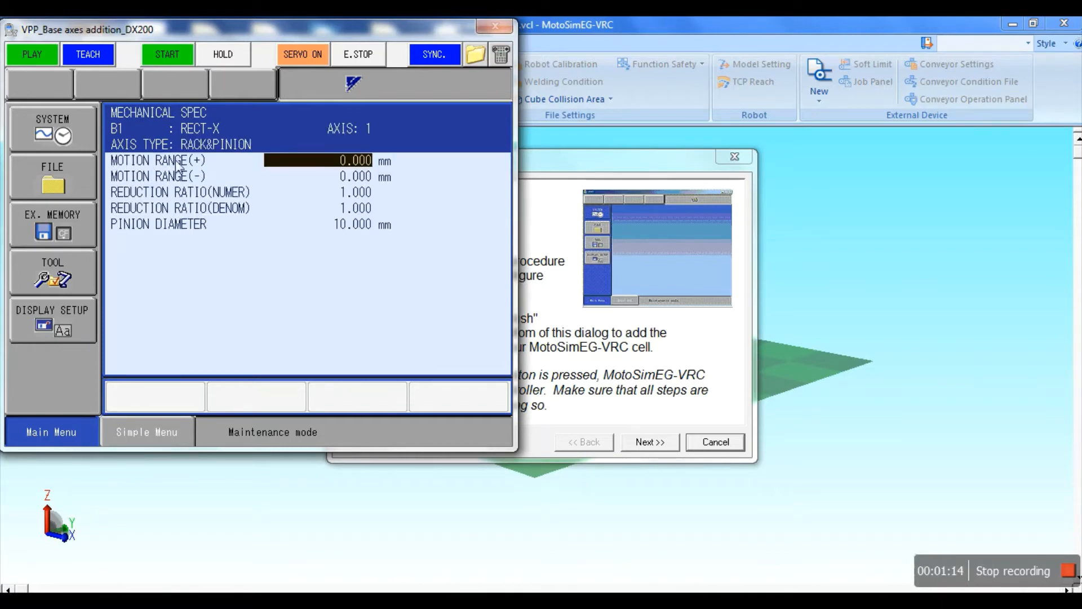
- Set the base axis motion range to +5000 mm and -5000 mm
{"action": "left_click", "coordinate": [317, 160]}
{"action": "type", "text": "5000.000"}
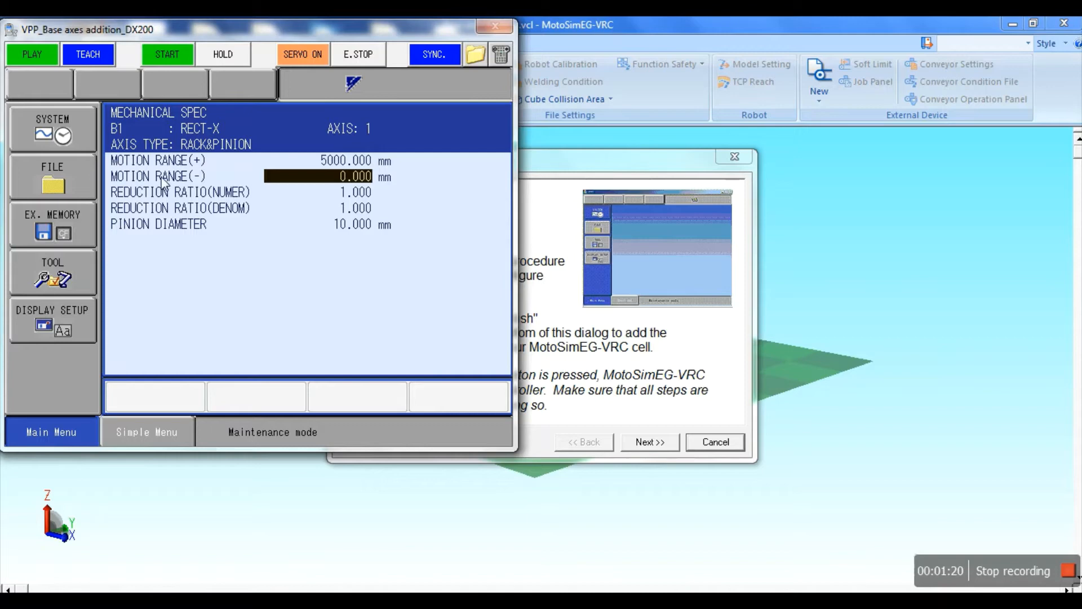
{"action": "left_click", "coordinate": [317, 176]}
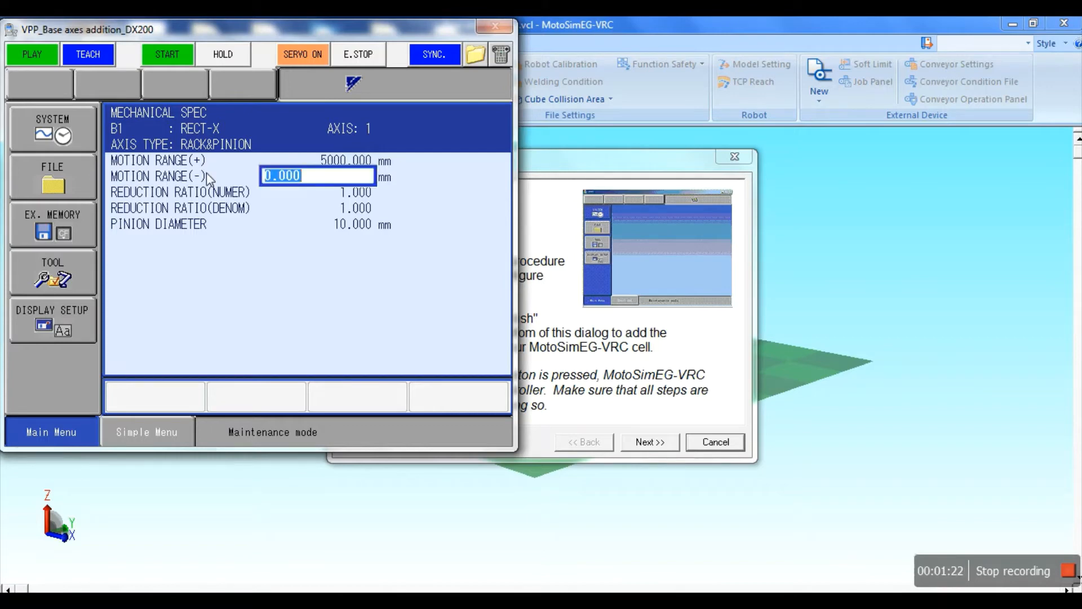
{"action": "type", "text": "-5000.000"}
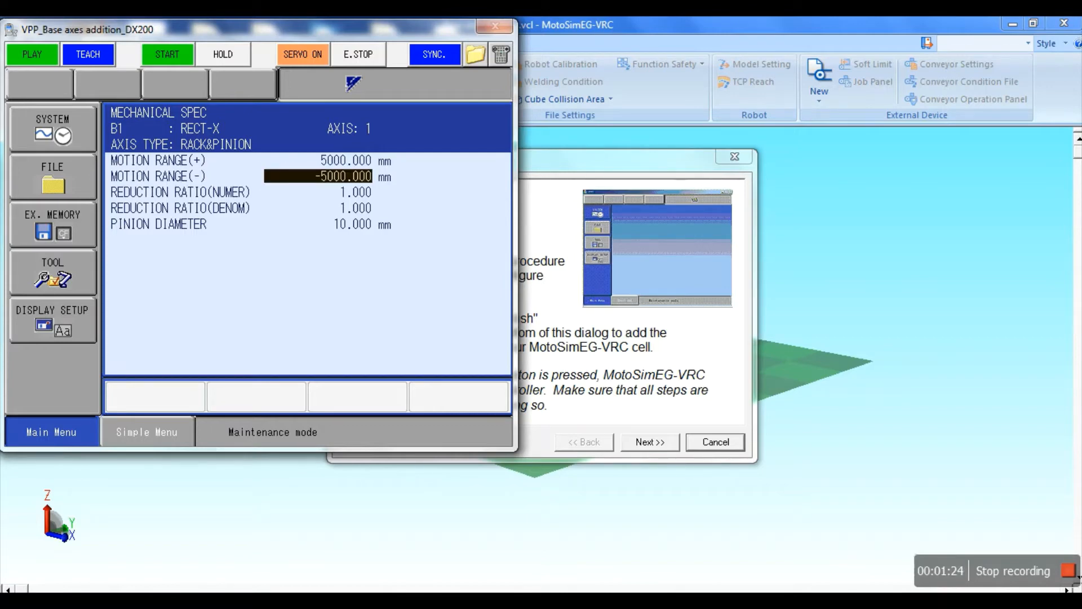
{"action": "mouse_move", "coordinate": [404, 284]}
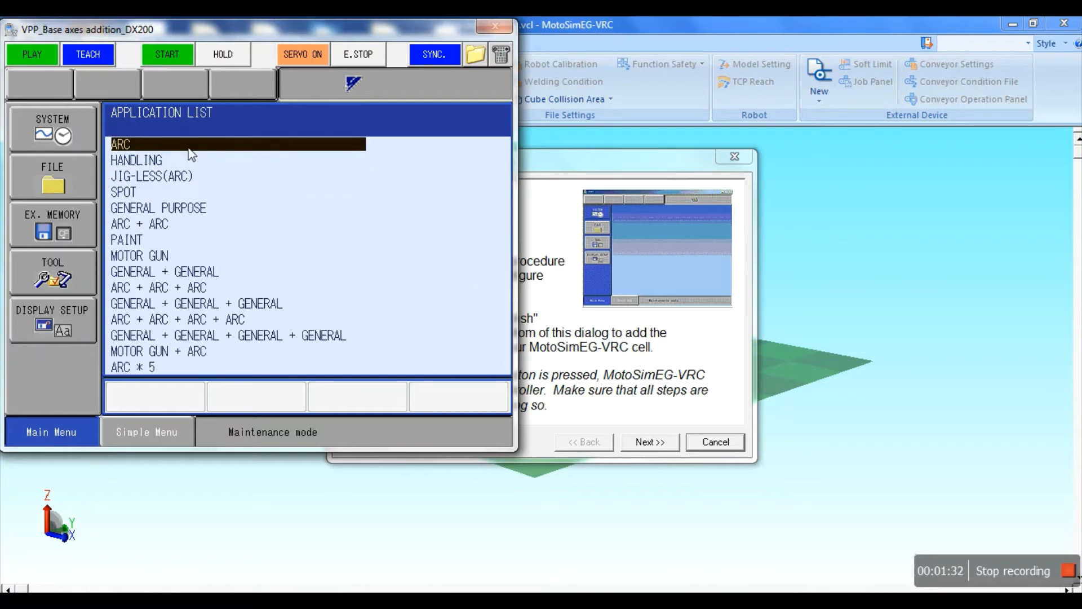
- Accept the ARC application, page through the remaining setup and confirm controller initialization
{"action": "left_click", "coordinate": [137, 160]}
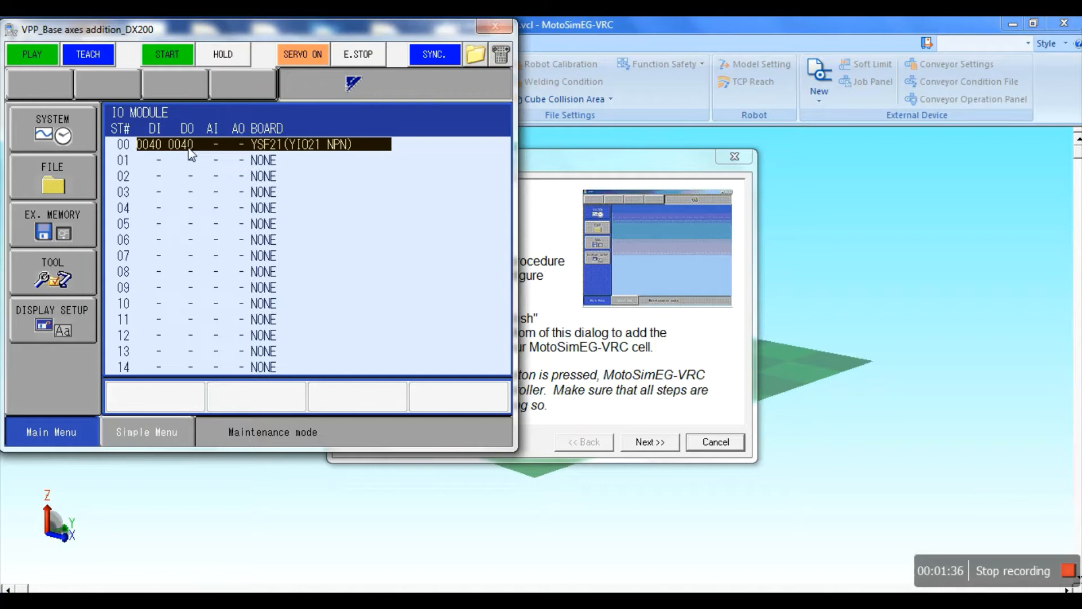
{"action": "scroll", "scroll_direction": "down", "scroll_amount": 3}
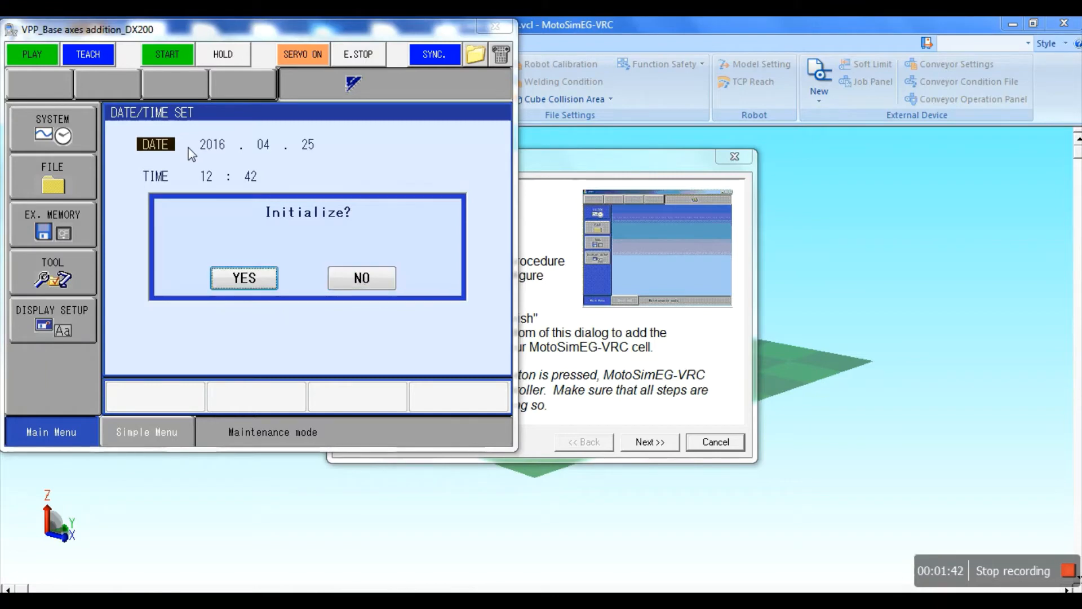
{"action": "left_click", "coordinate": [244, 277]}
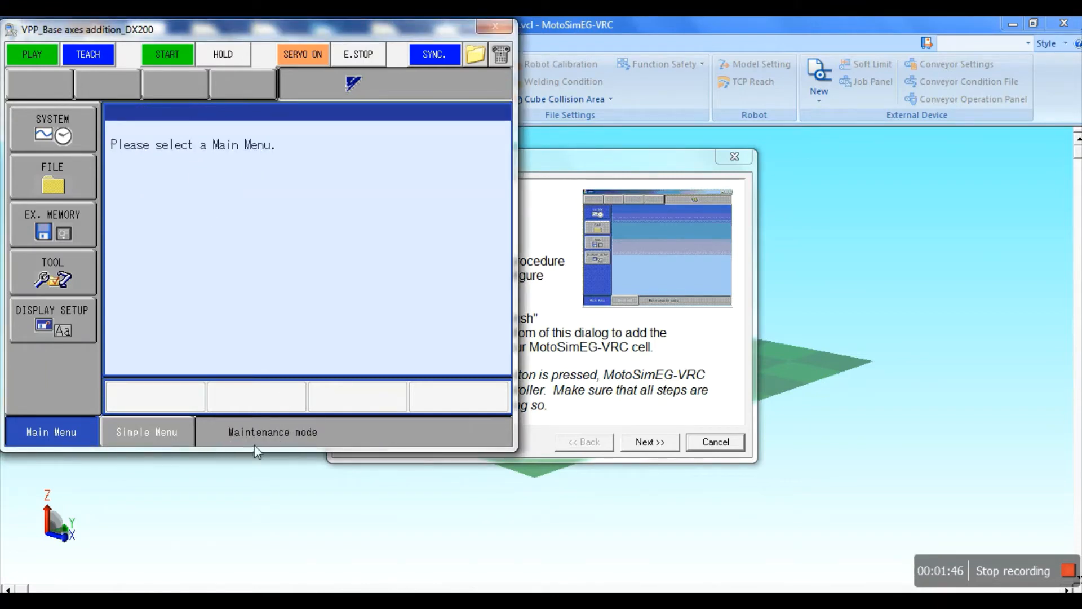
{"action": "mouse_move", "coordinate": [524, 469]}
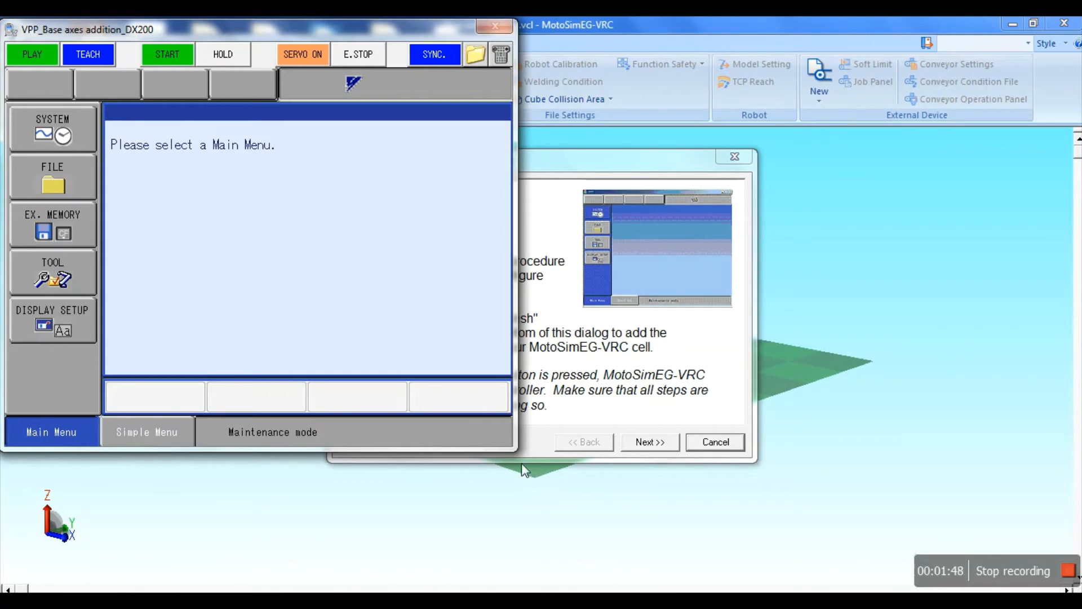
{"action": "left_click", "coordinate": [648, 442]}
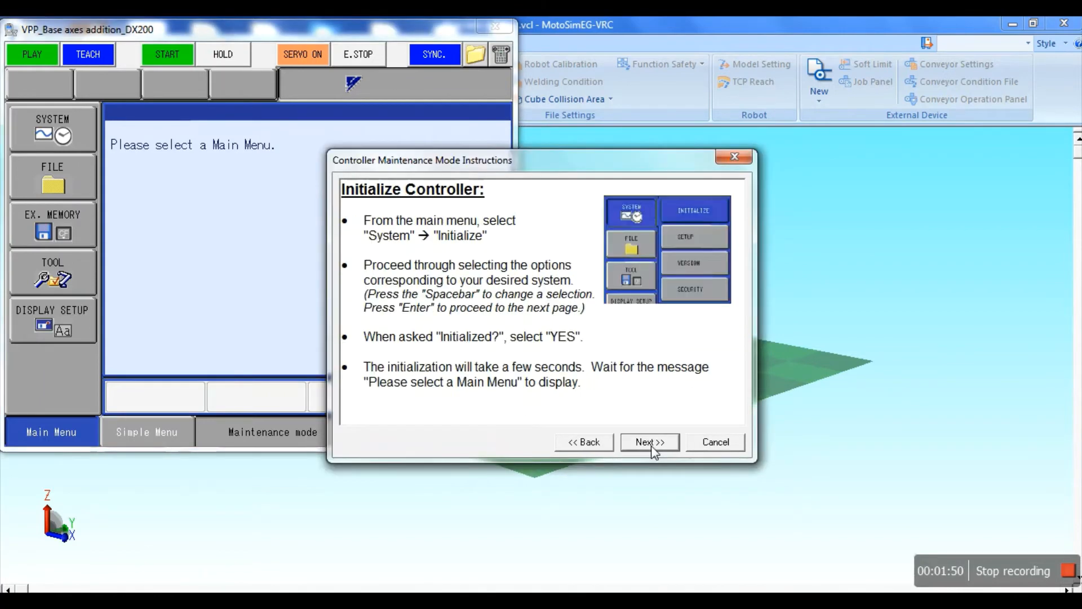
- Finish the wizard to reboot the controller into the cell and confirm the robot settings
{"action": "left_click", "coordinate": [649, 442]}
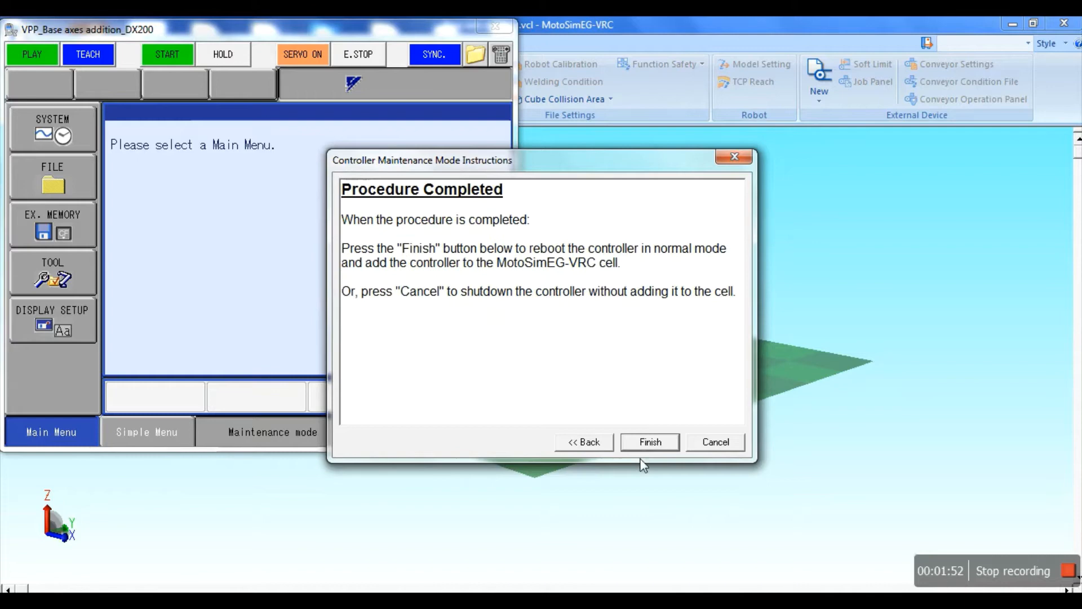
{"action": "left_click", "coordinate": [649, 442]}
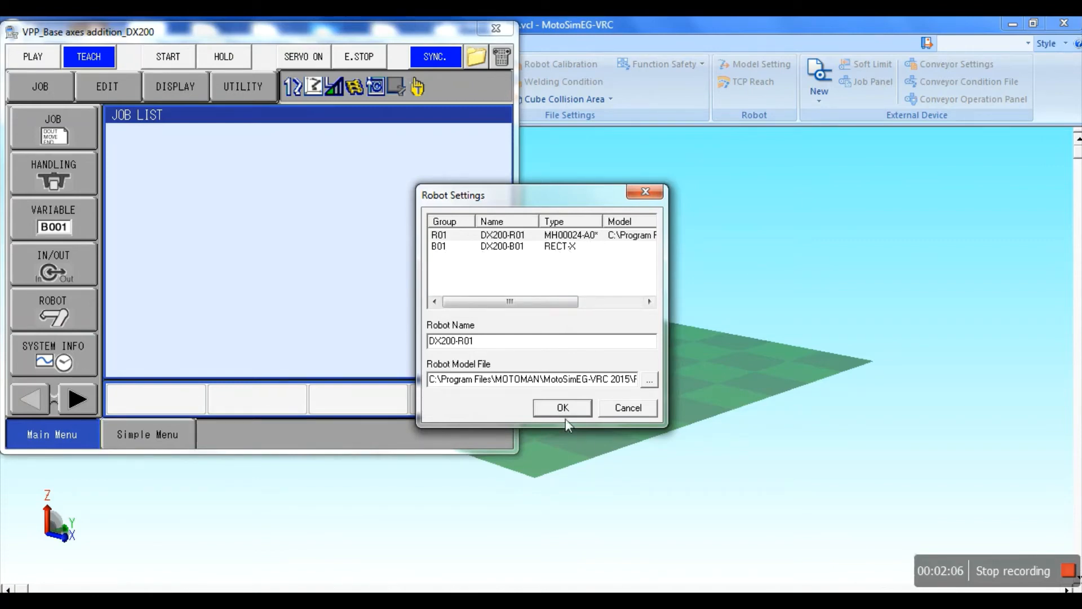
{"action": "left_click", "coordinate": [561, 407]}
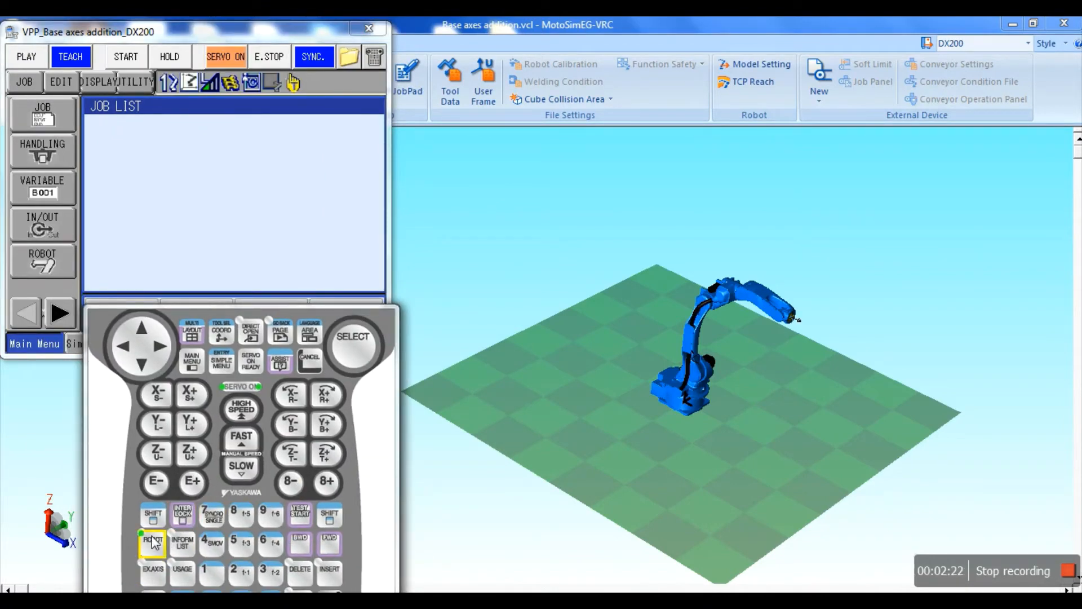
- Raise jog speed to FAST and jog the robot back and forth along the base X axis
{"action": "left_click", "coordinate": [241, 441]}
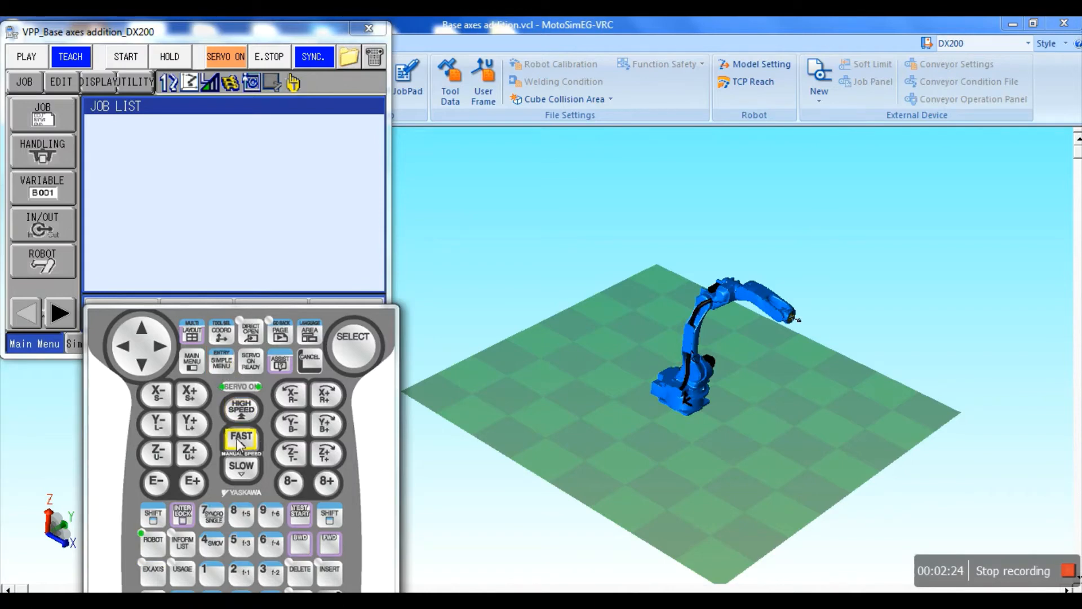
{"action": "left_click", "coordinate": [192, 395]}
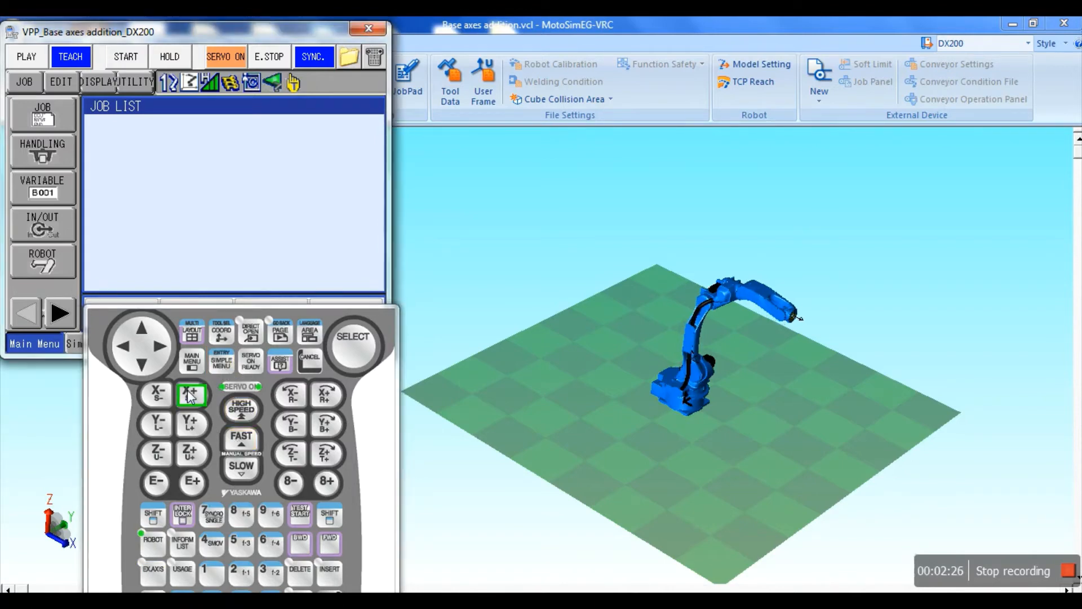
{"action": "left_click", "coordinate": [191, 394]}
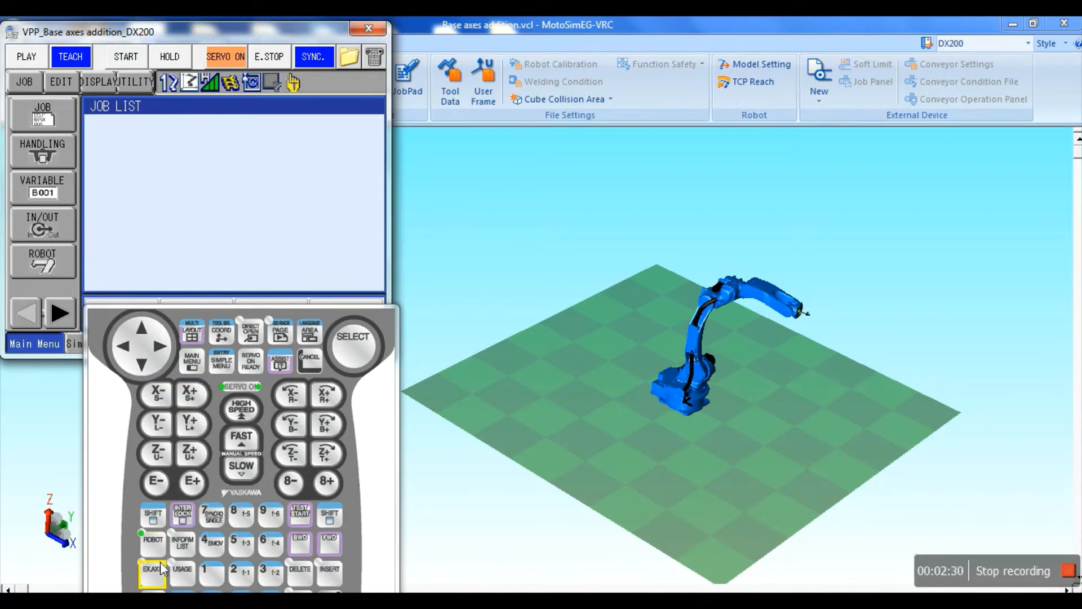
{"action": "left_click", "coordinate": [153, 544]}
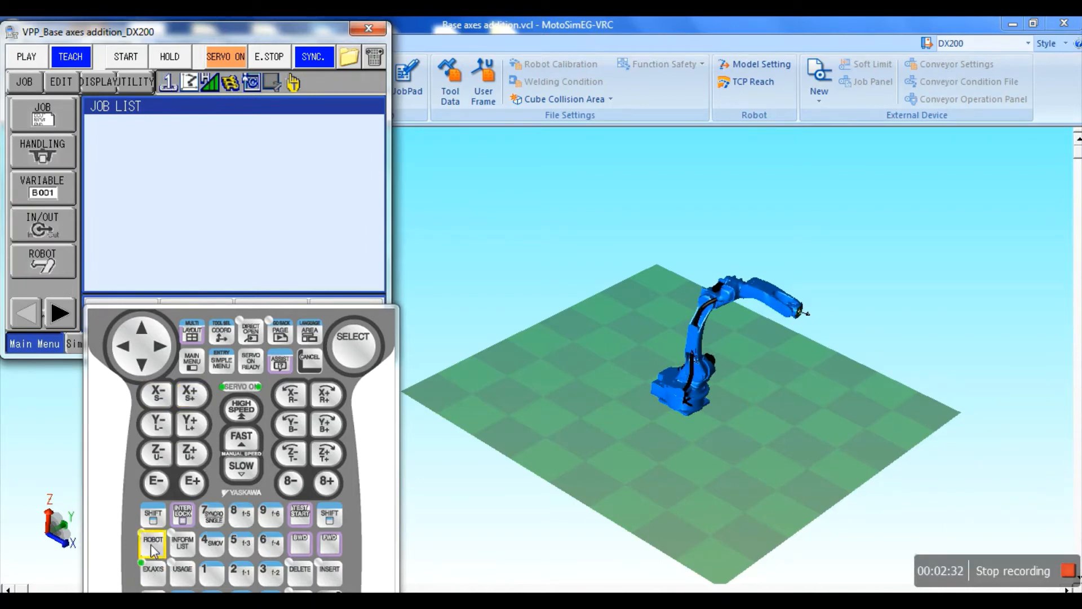
{"action": "left_click", "coordinate": [155, 395]}
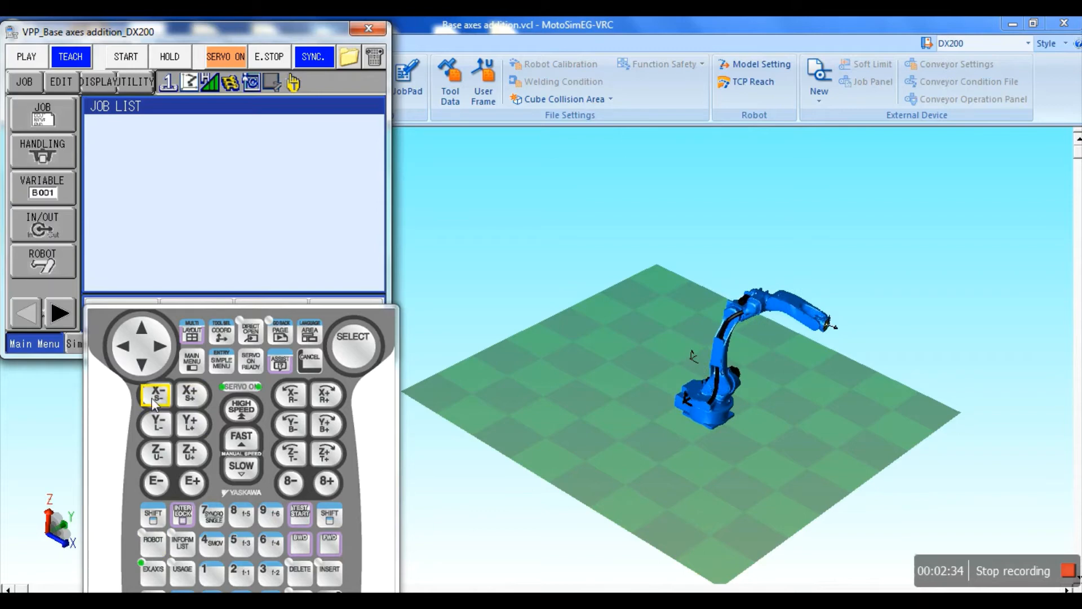
{"action": "left_click", "coordinate": [192, 395]}
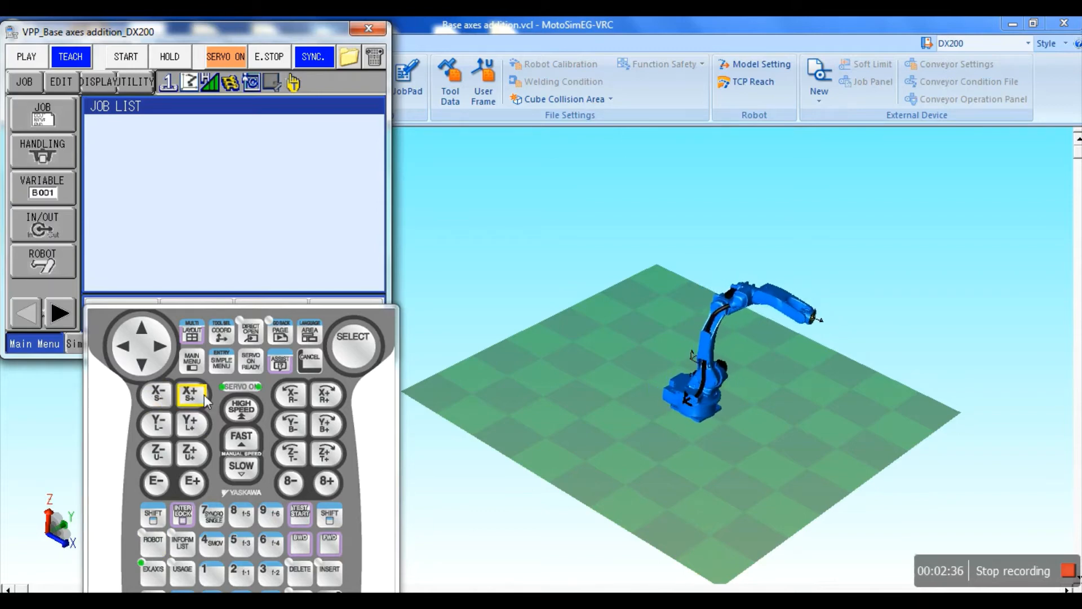
{"action": "left_click", "coordinate": [43, 114]}
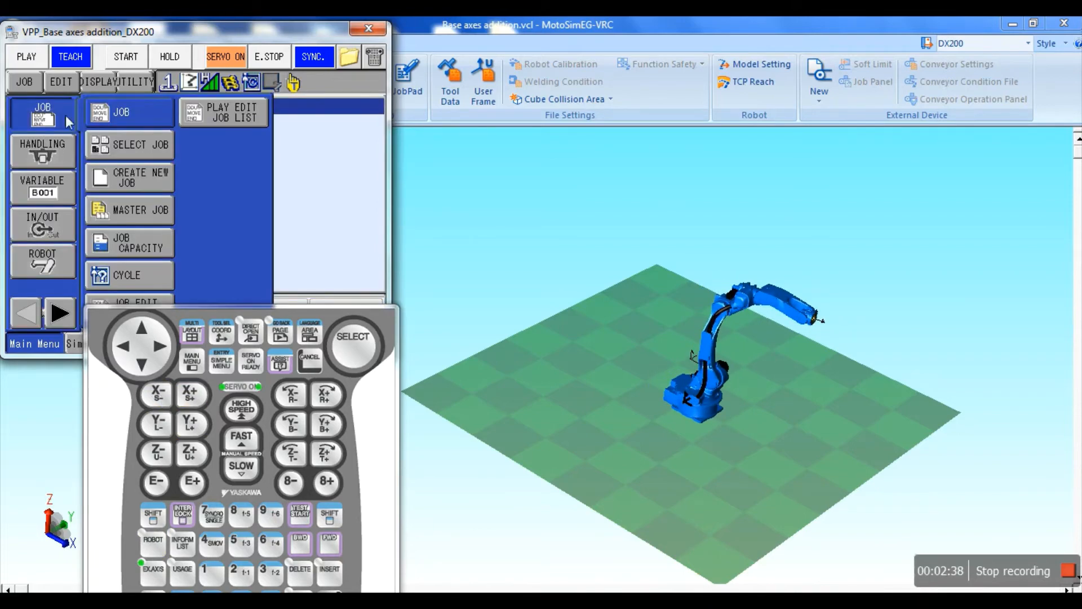
- Create a new job named ROBOT&BASE for group R1 using the on-screen keyboard
{"action": "left_click", "coordinate": [129, 177]}
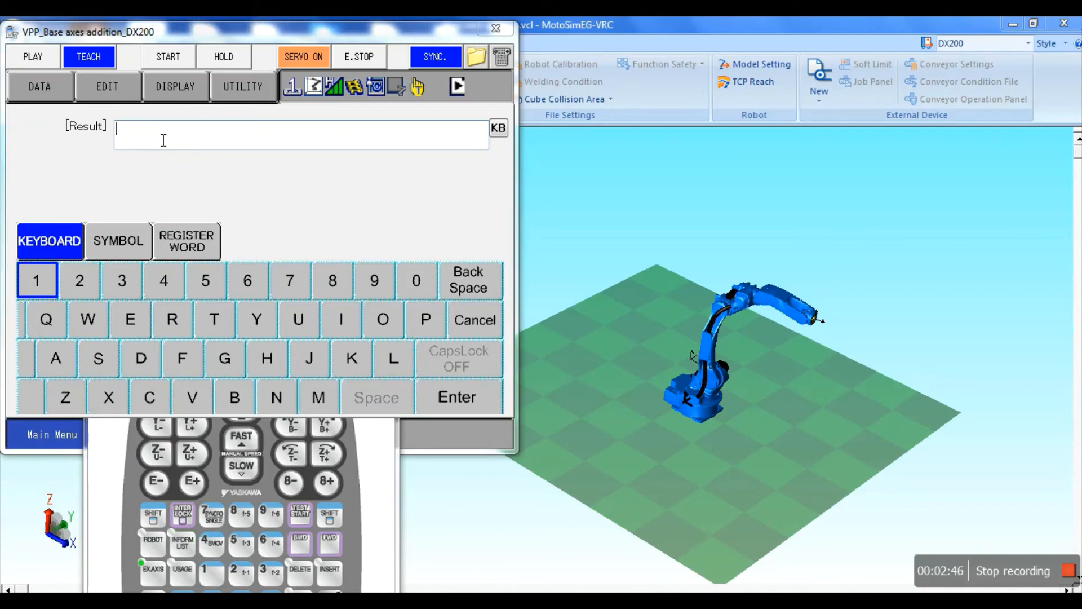
{"action": "left_click", "coordinate": [172, 319]}
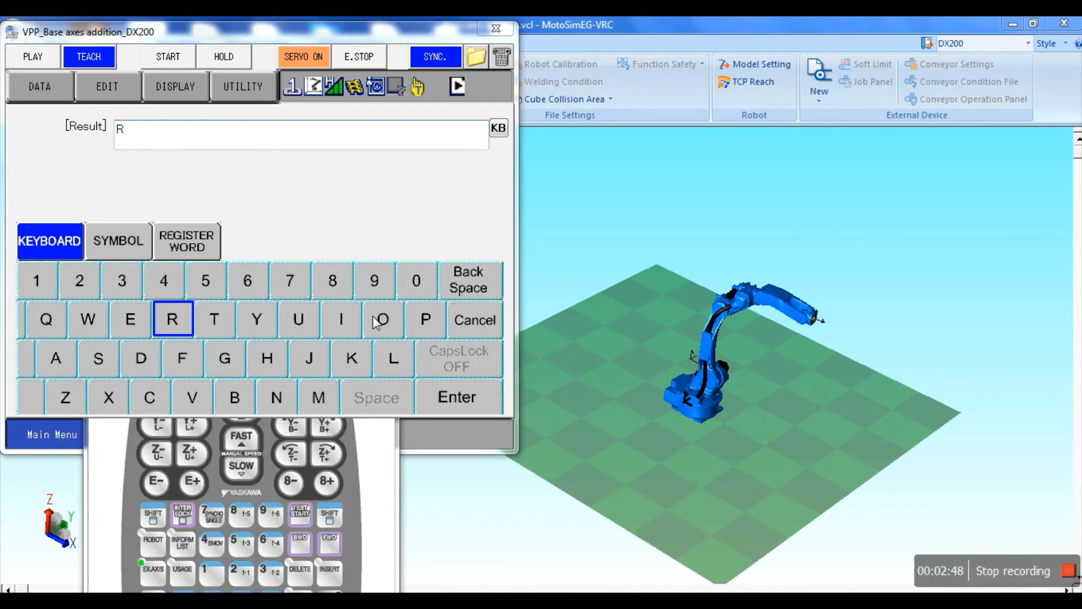
{"action": "left_click", "coordinate": [382, 319]}
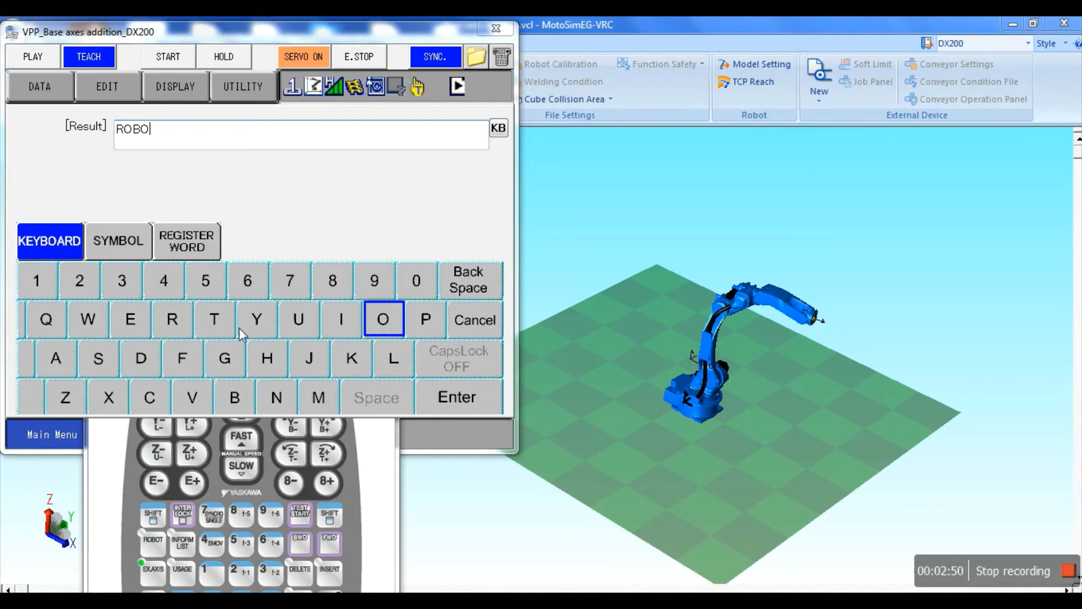
{"action": "left_click", "coordinate": [119, 241]}
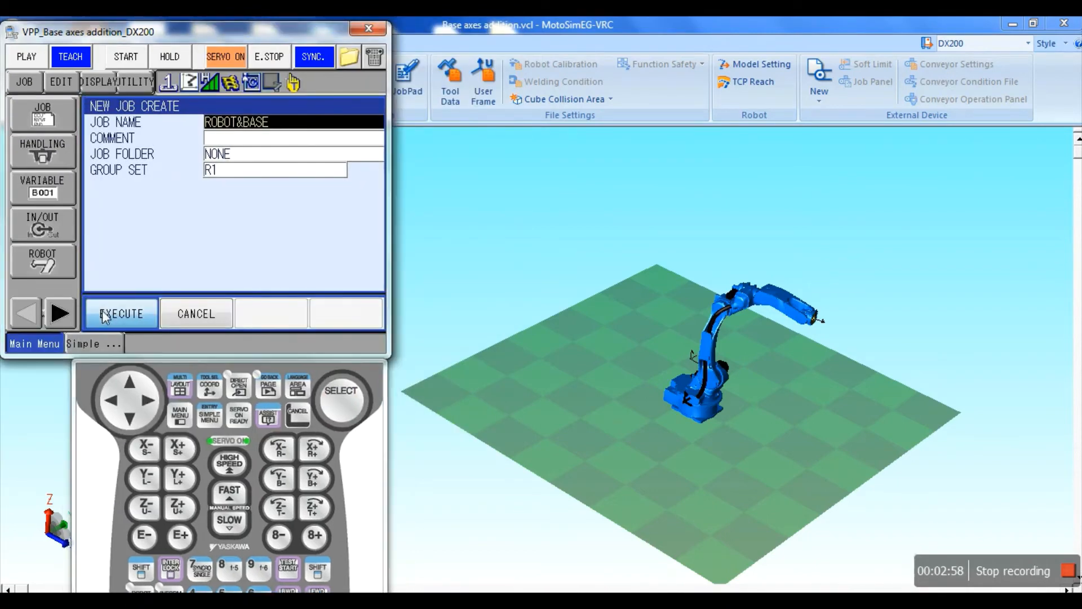
{"action": "left_click", "coordinate": [121, 313]}
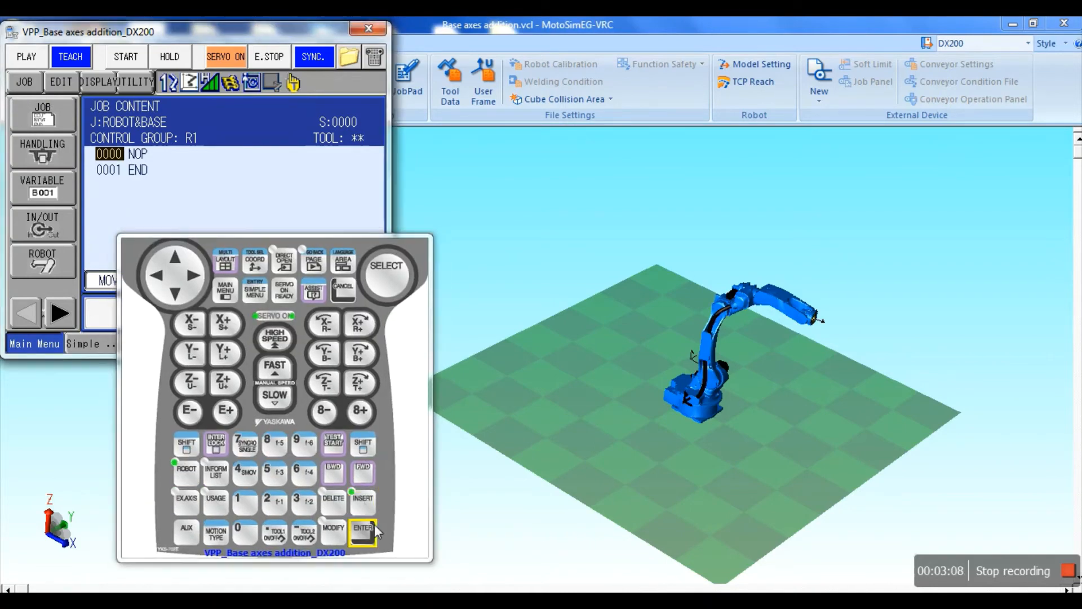
- Record the start pose, travel along the base axis and insert the new base position as a step
{"action": "left_click", "coordinate": [362, 528]}
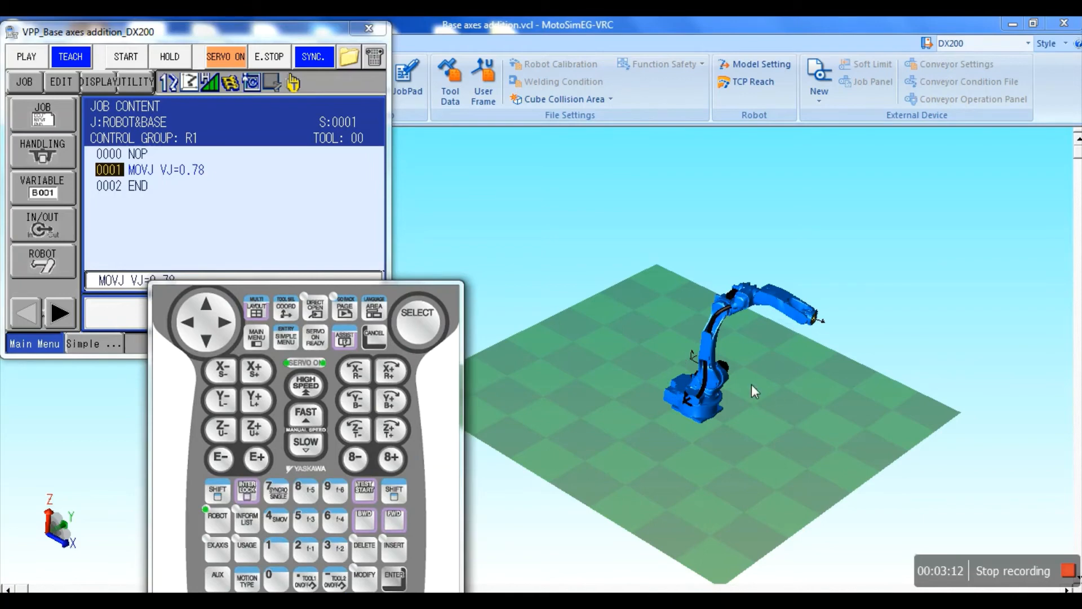
{"action": "left_click", "coordinate": [217, 550]}
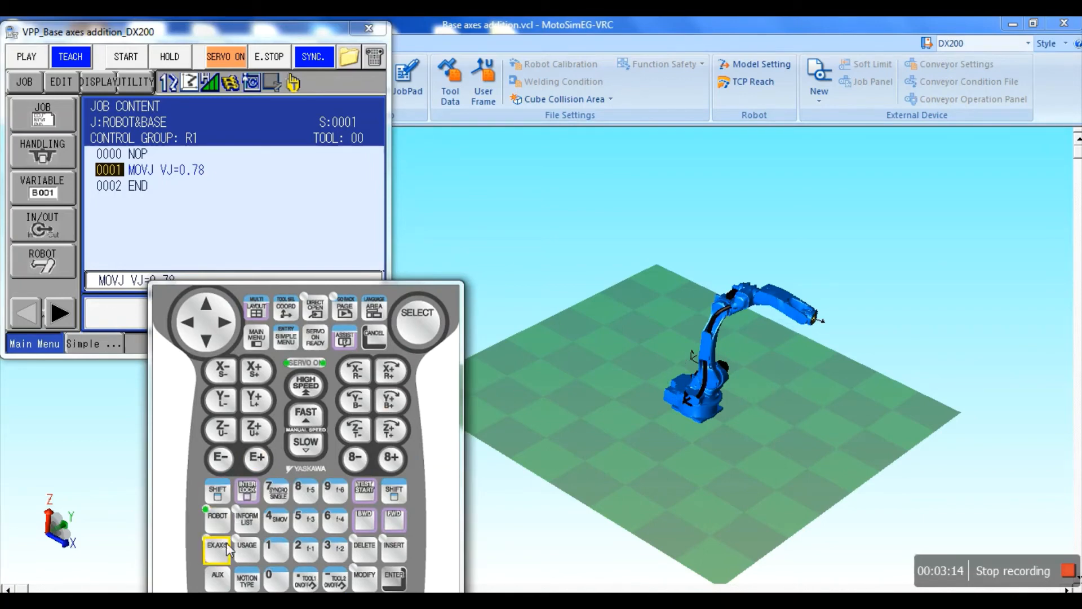
{"action": "left_click", "coordinate": [256, 371]}
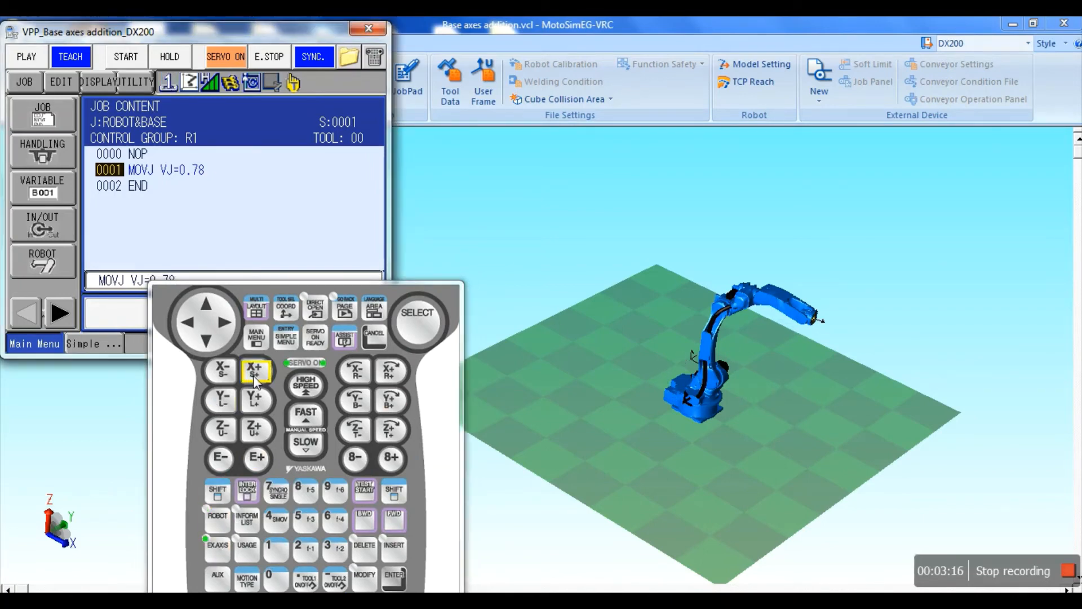
{"action": "left_click", "coordinate": [256, 371]}
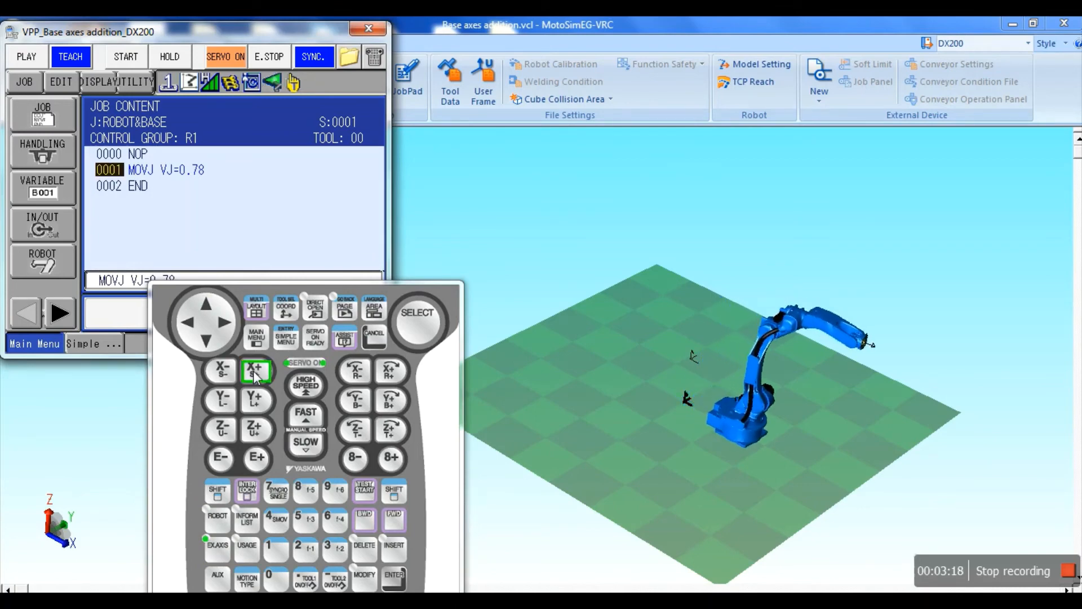
{"action": "left_click", "coordinate": [391, 457]}
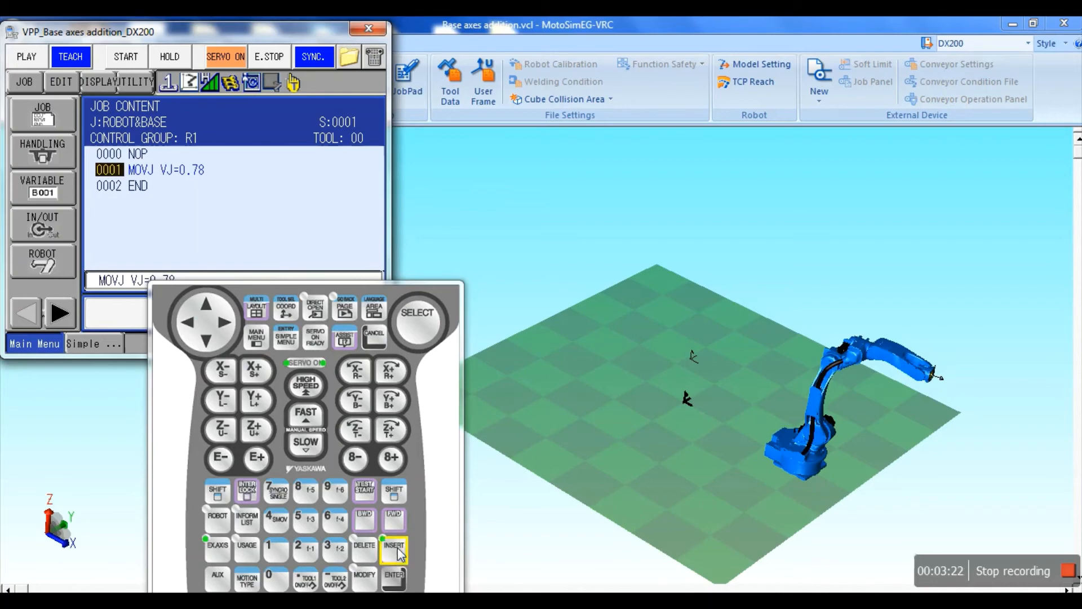
{"action": "left_click", "coordinate": [394, 549]}
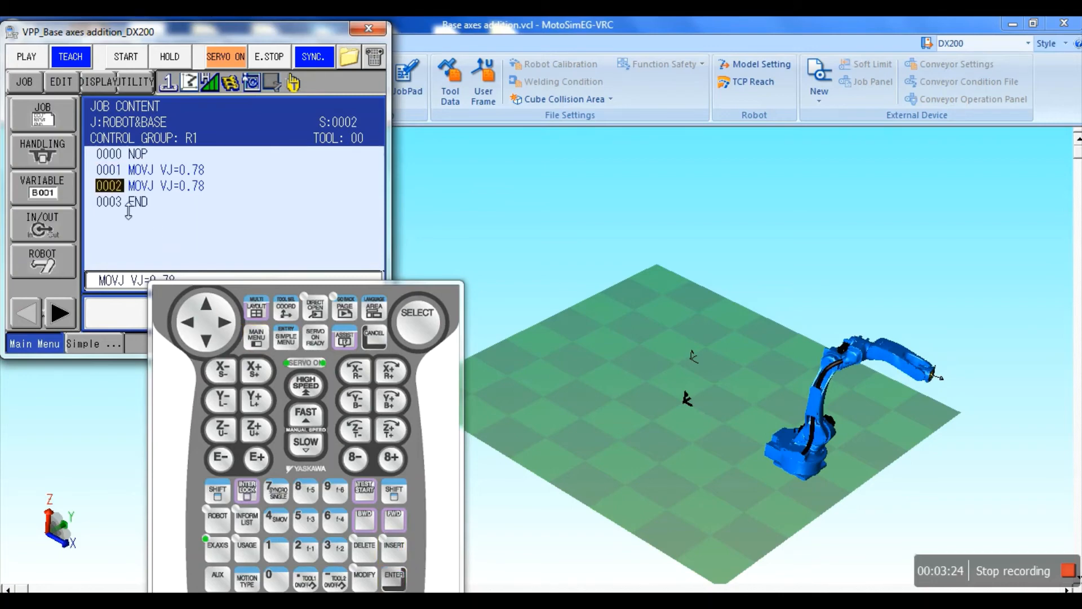
{"action": "mouse_move", "coordinate": [800, 472]}
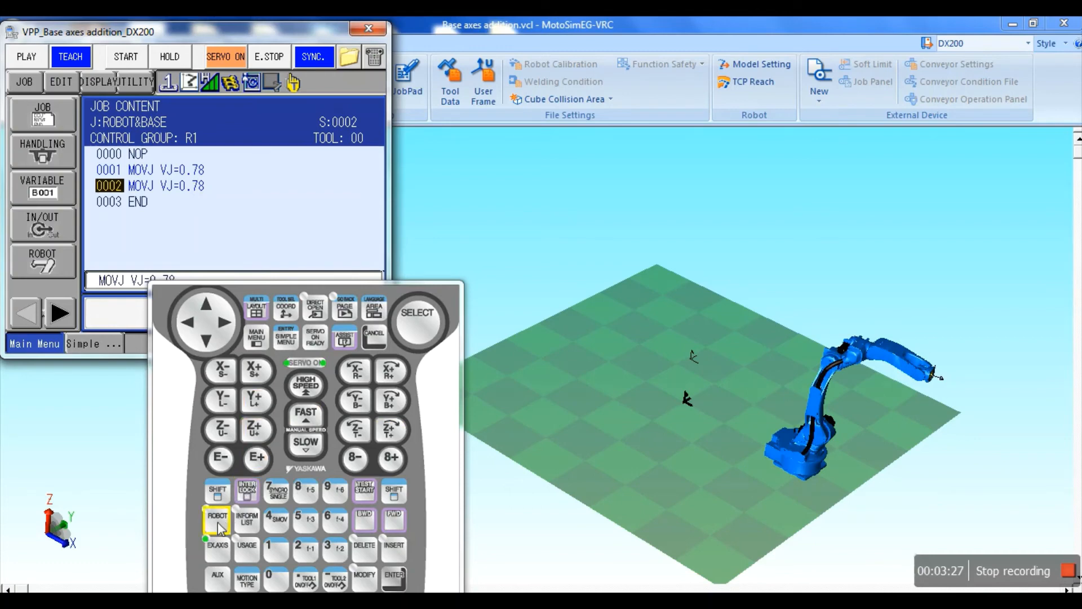
- Jog the robot arm out over the floor and insert the remaining MOVJ steps, ending at the start pose
{"action": "left_click", "coordinate": [256, 401]}
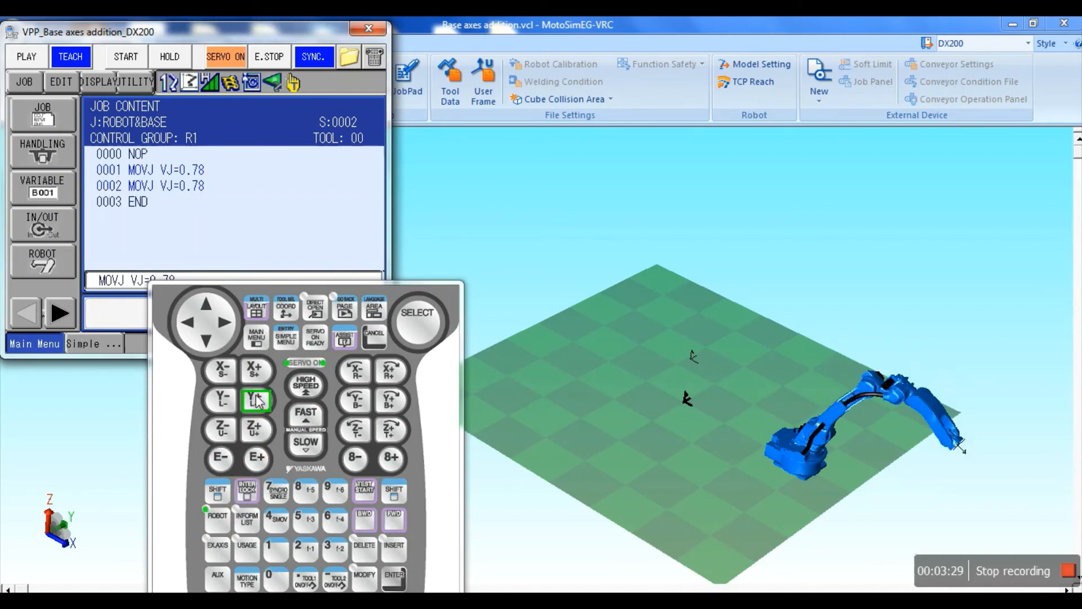
{"action": "left_click", "coordinate": [256, 371]}
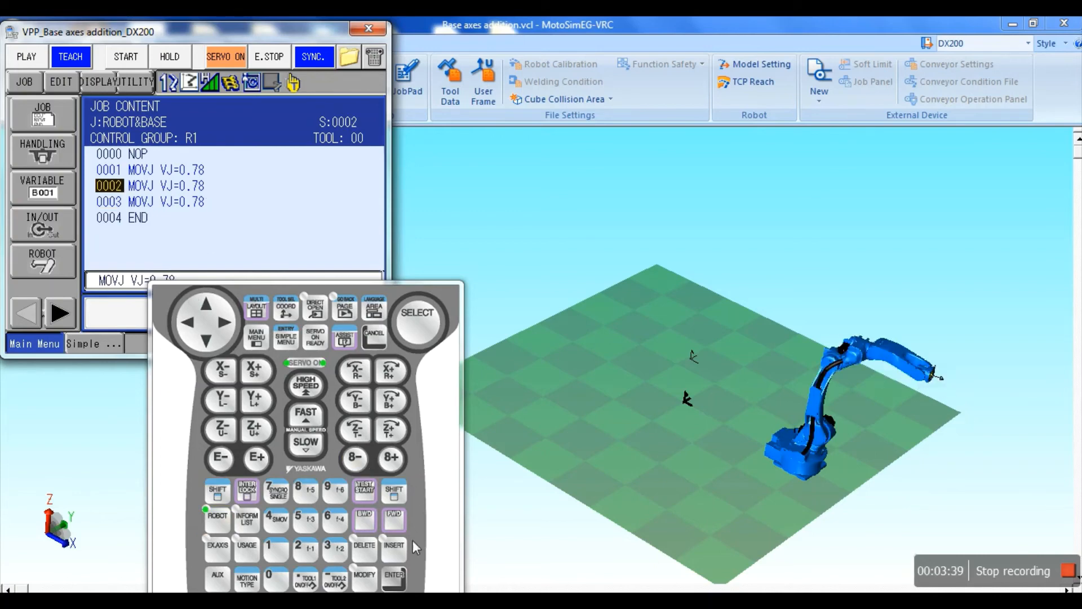
{"action": "left_click", "coordinate": [394, 579]}
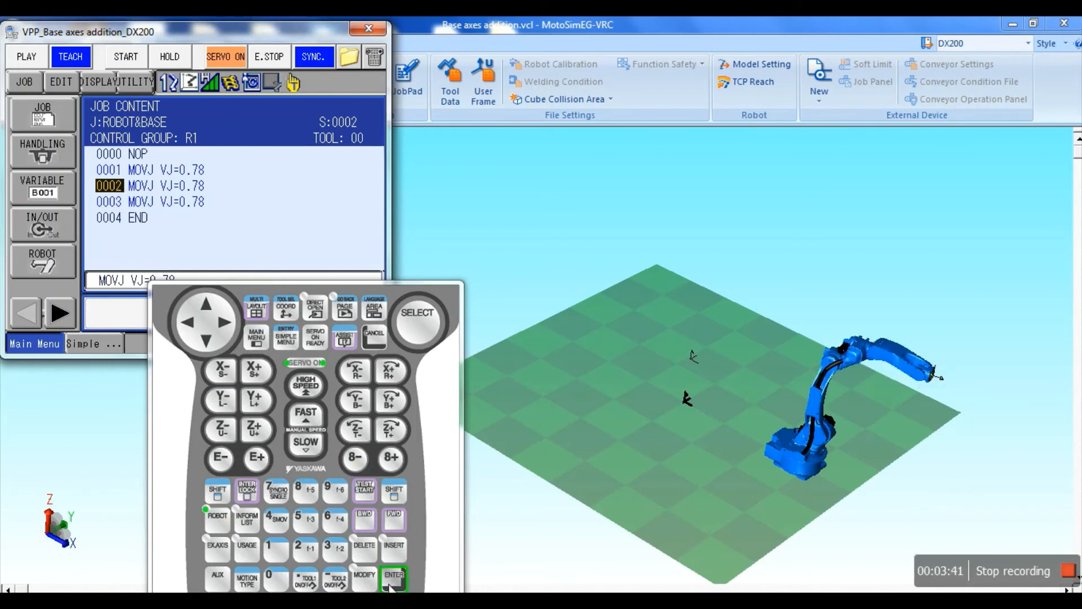
{"action": "left_click", "coordinate": [393, 578]}
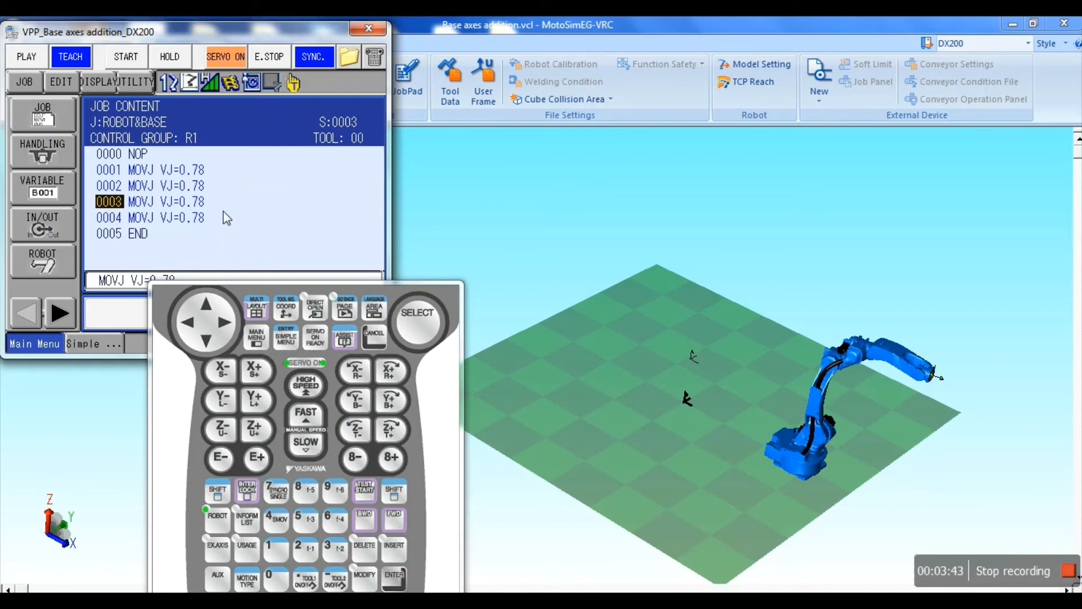
{"action": "left_click", "coordinate": [217, 519]}
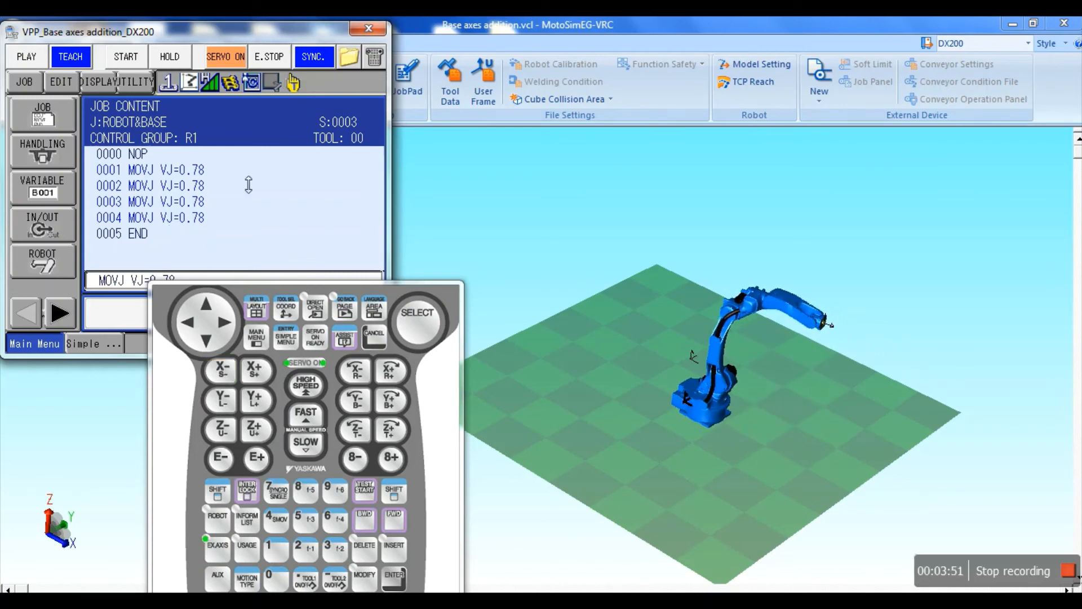
{"action": "mouse_move", "coordinate": [211, 211]}
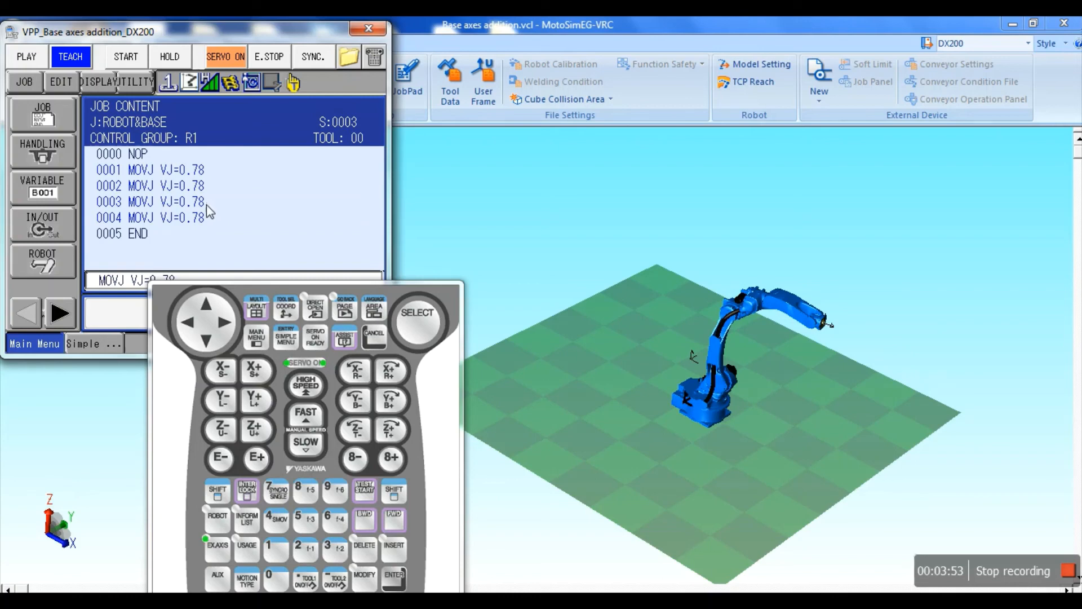
{"action": "left_click", "coordinate": [394, 577]}
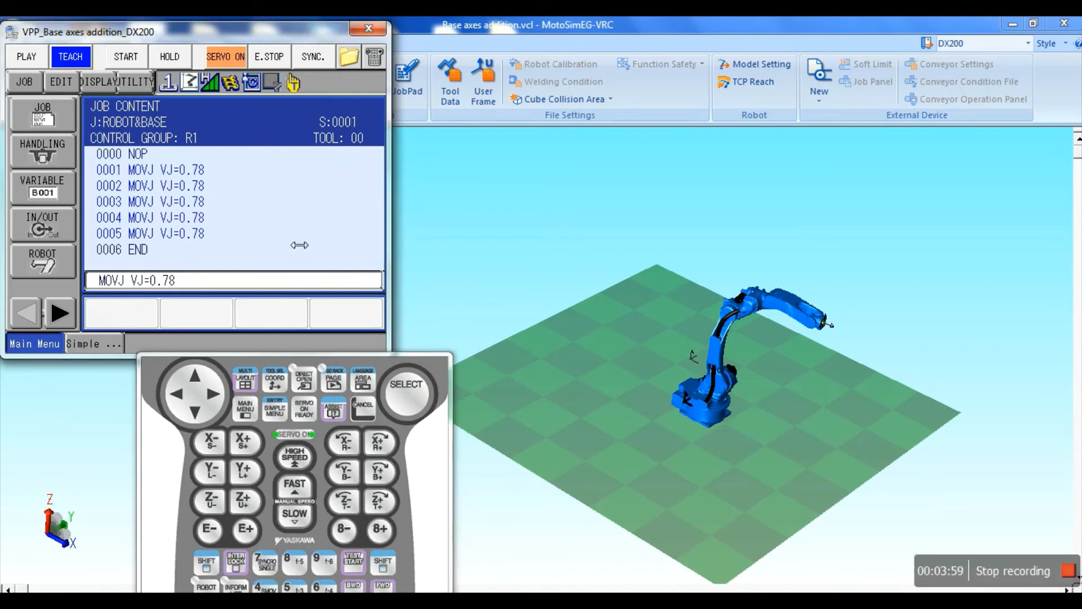
- Change the speed of move steps 0001–0005 to VJ=25.00 and switch the pendant to playback mode
{"action": "left_click", "coordinate": [406, 392]}
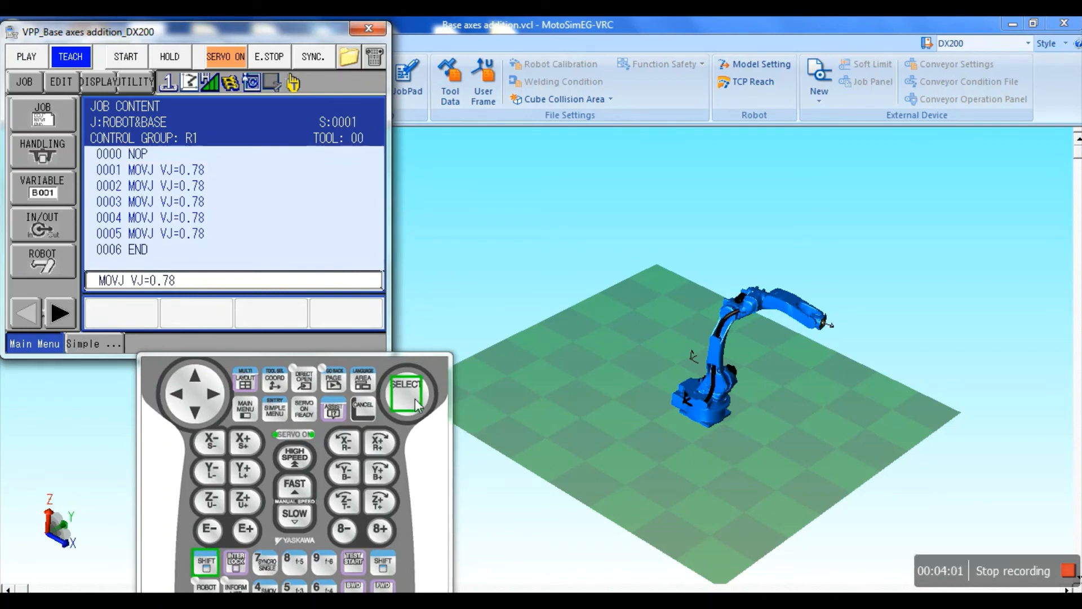
{"action": "left_click", "coordinate": [406, 394]}
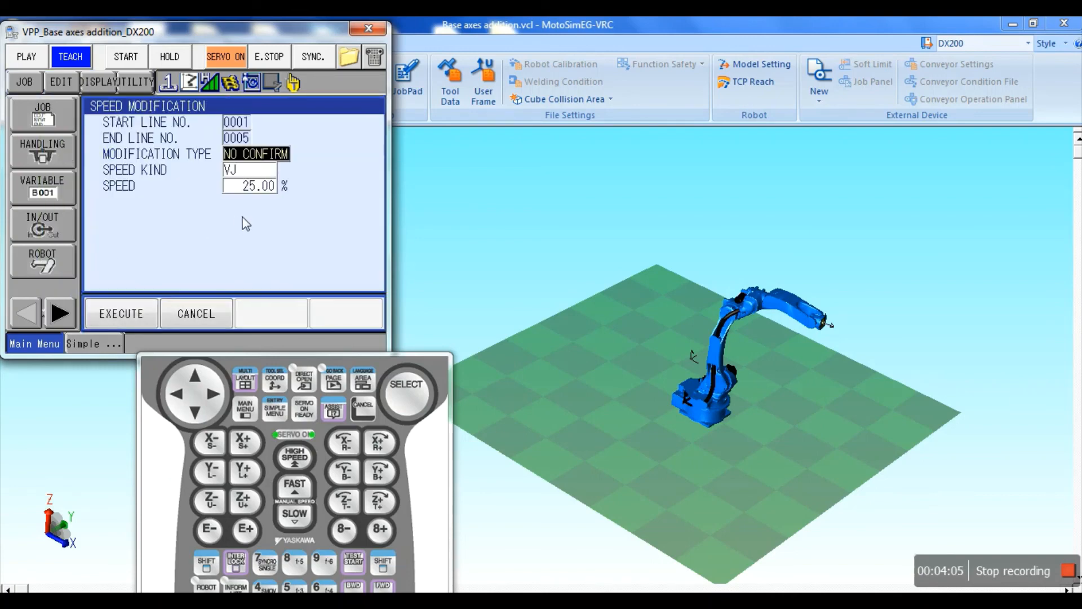
{"action": "left_click", "coordinate": [256, 185]}
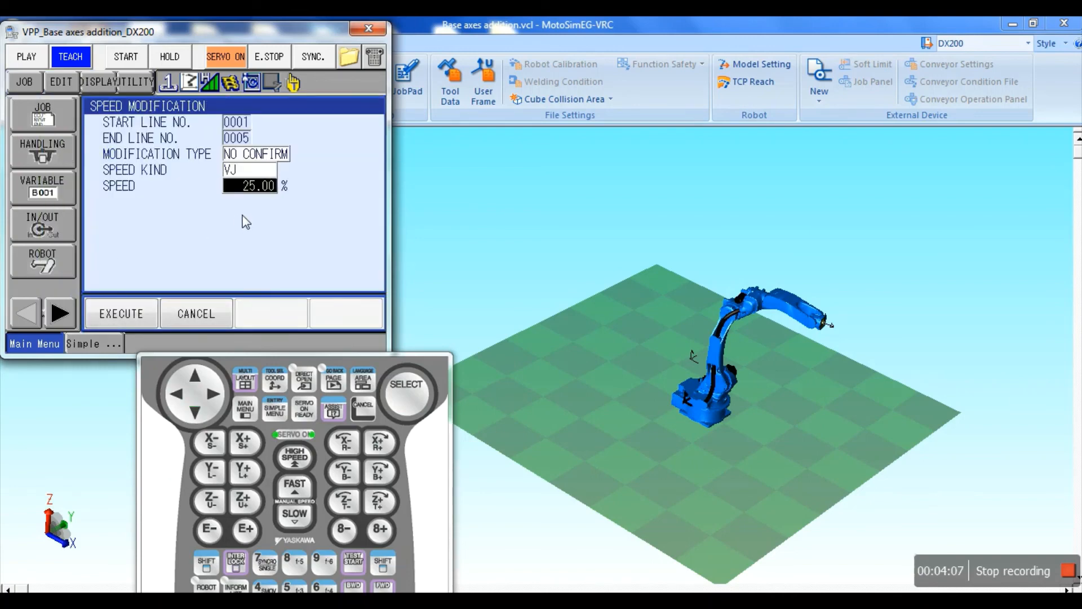
{"action": "left_click", "coordinate": [121, 314]}
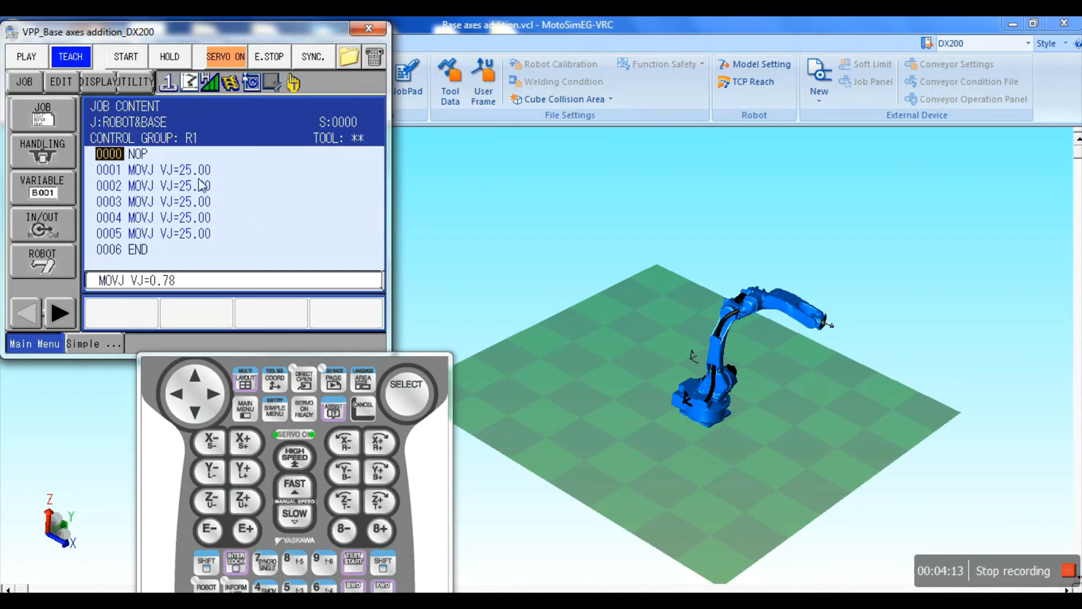
{"action": "left_click", "coordinate": [26, 57]}
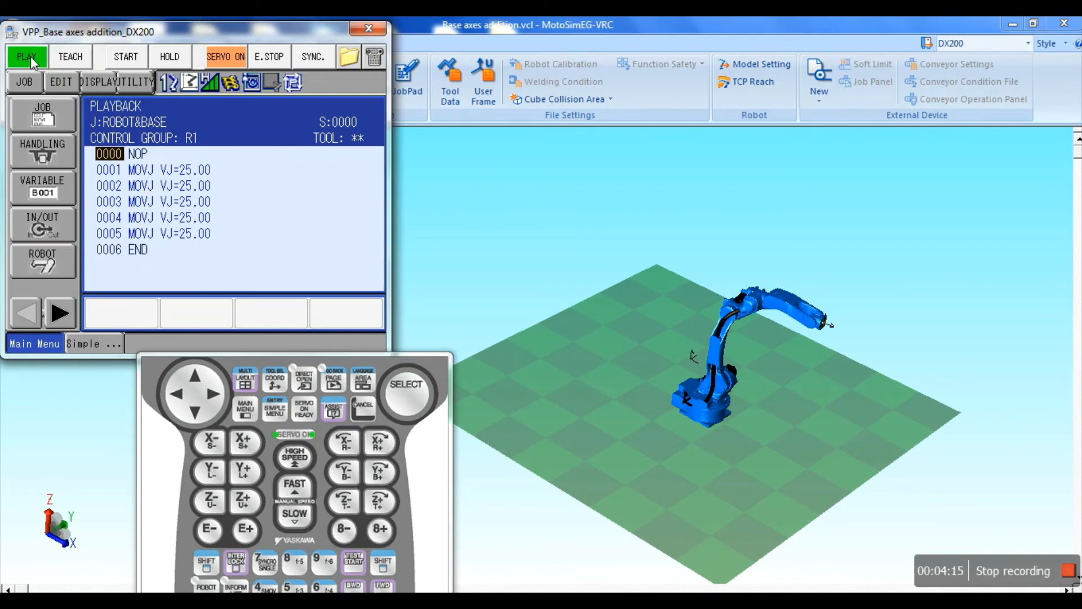
- Play back the ROBOT&BASE job and dismiss the 10.640 s cycle time report
{"action": "left_click", "coordinate": [125, 57]}
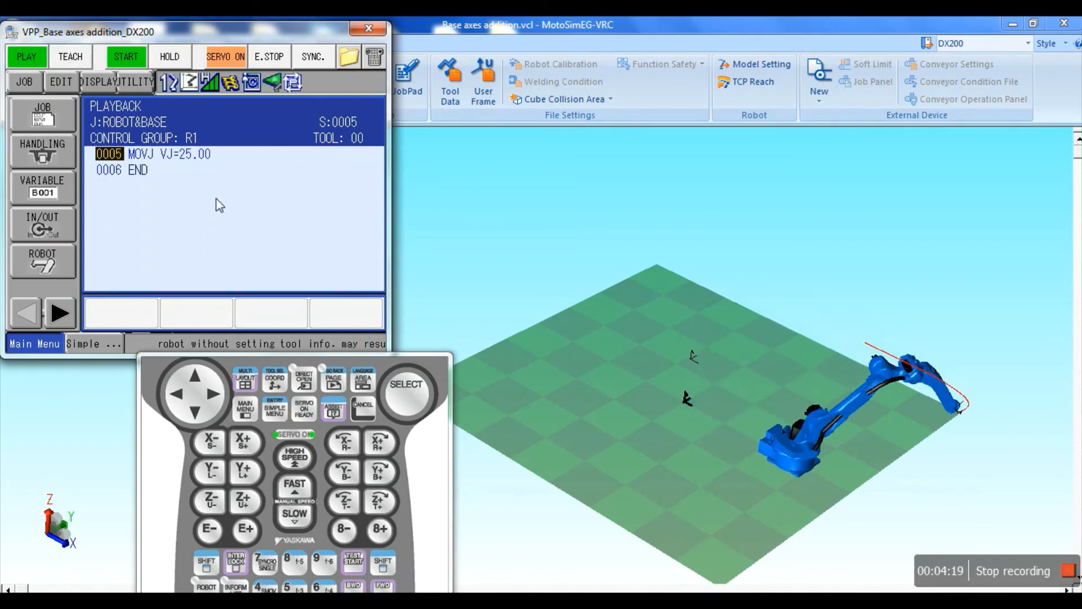
{"action": "left_click", "coordinate": [125, 56]}
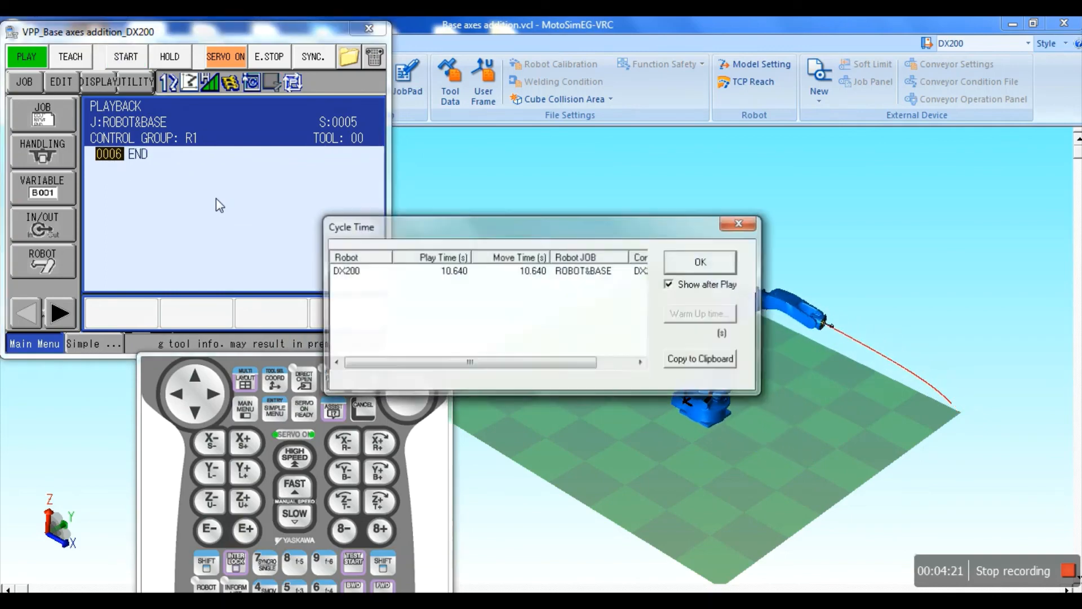
{"action": "left_click", "coordinate": [698, 262]}
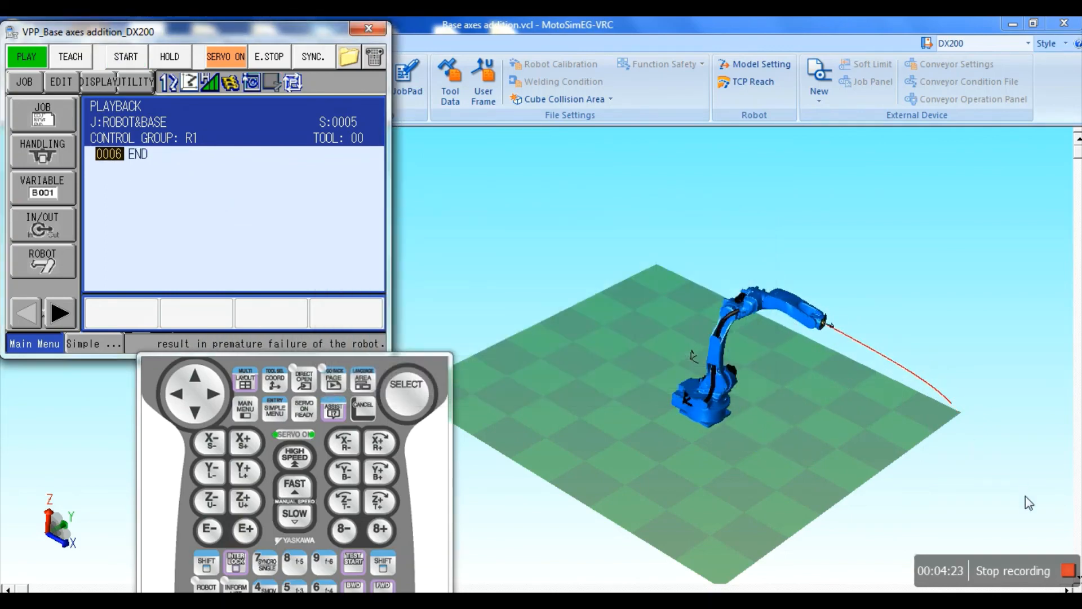